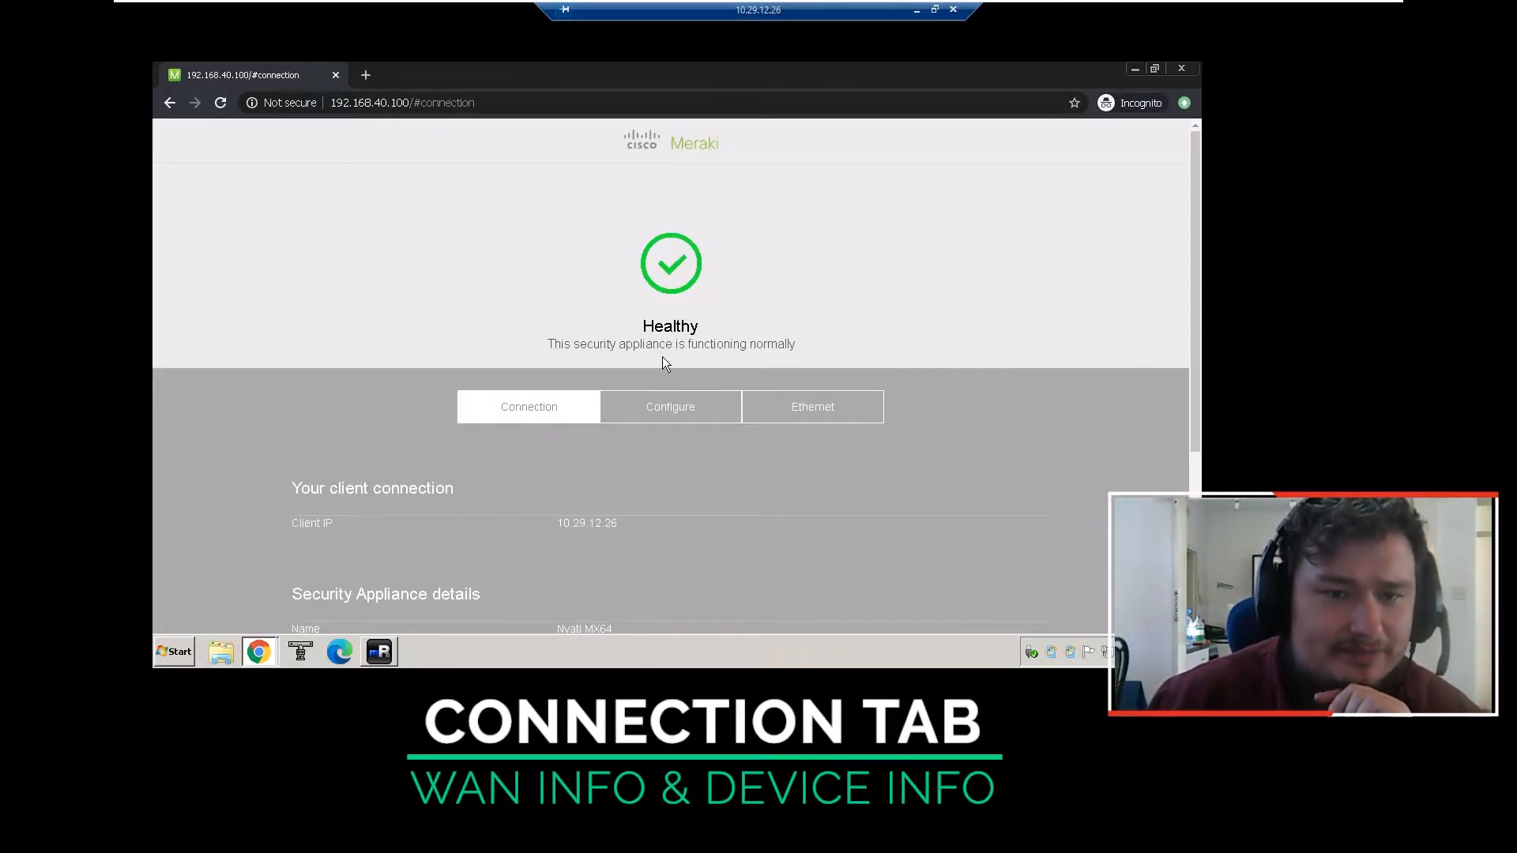
mouse_move(739, 376)
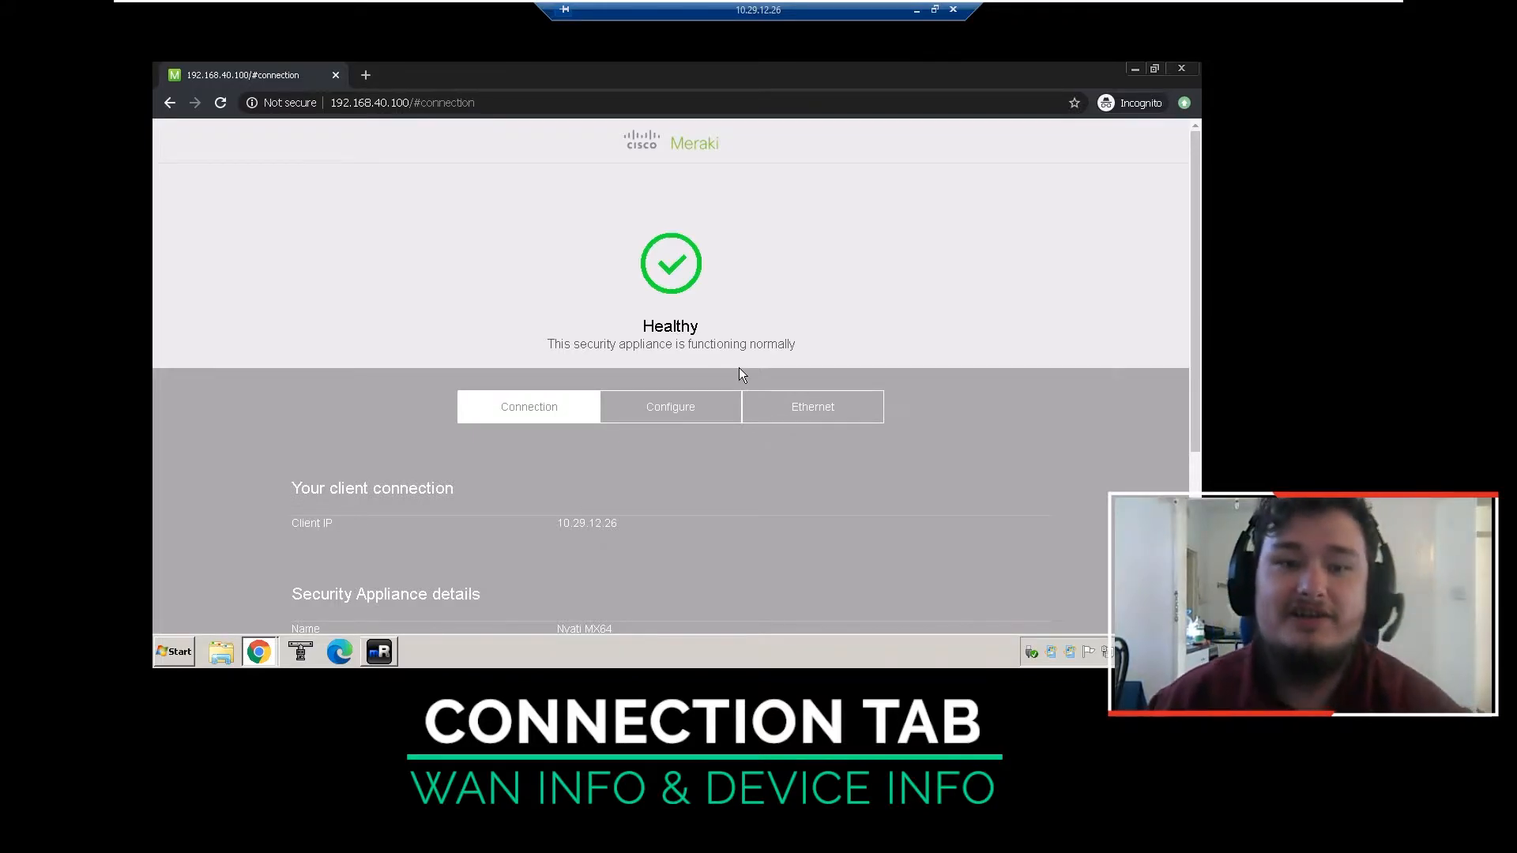
Step: Sign in to the Configure tab as user 'QA' with its password to reach the uplink settings
scroll(down, 3)
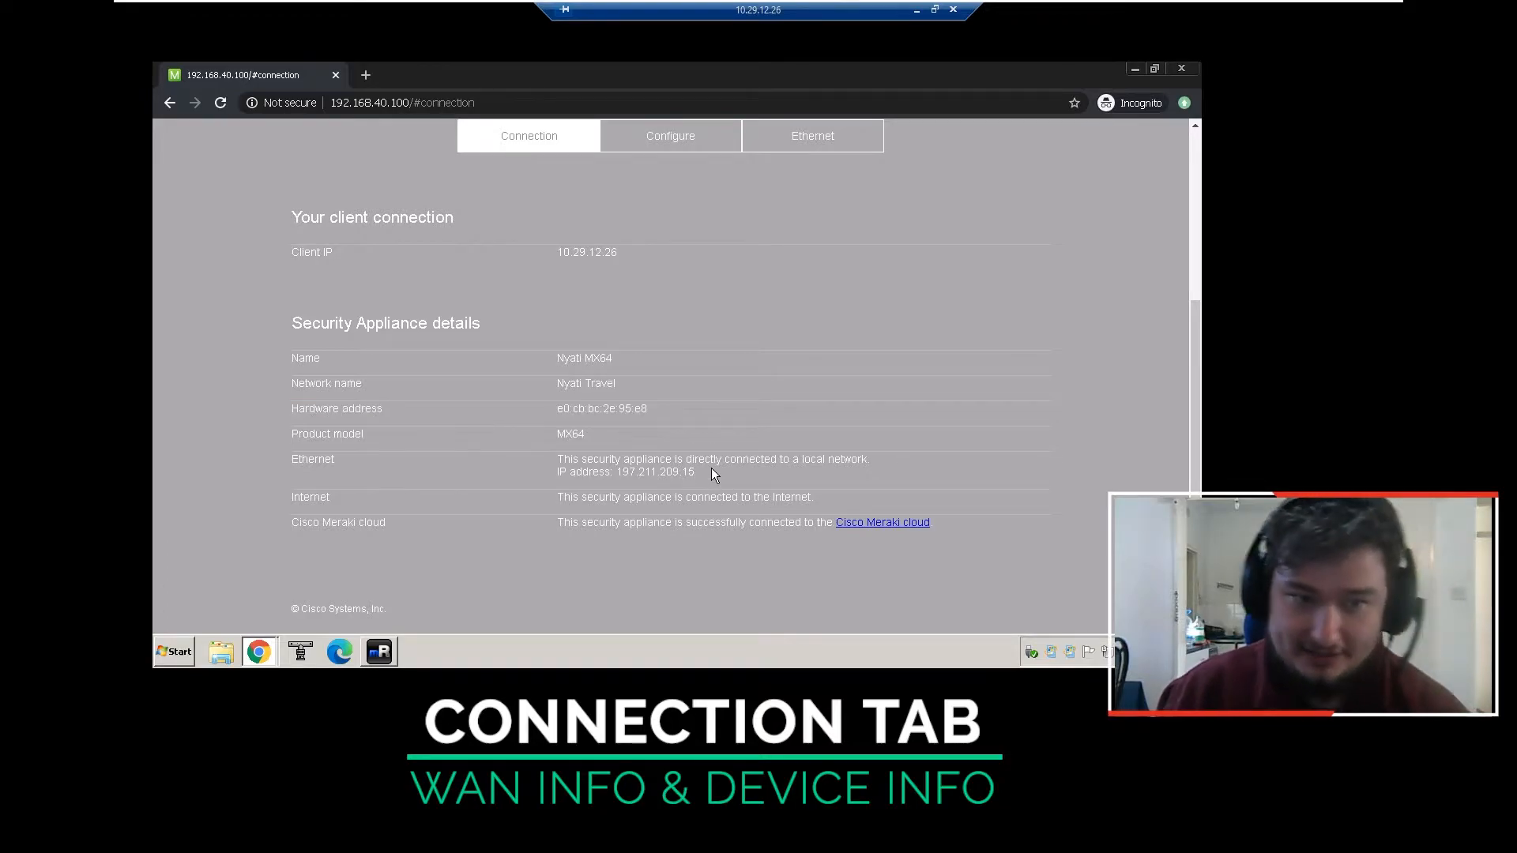
scroll(up, 3)
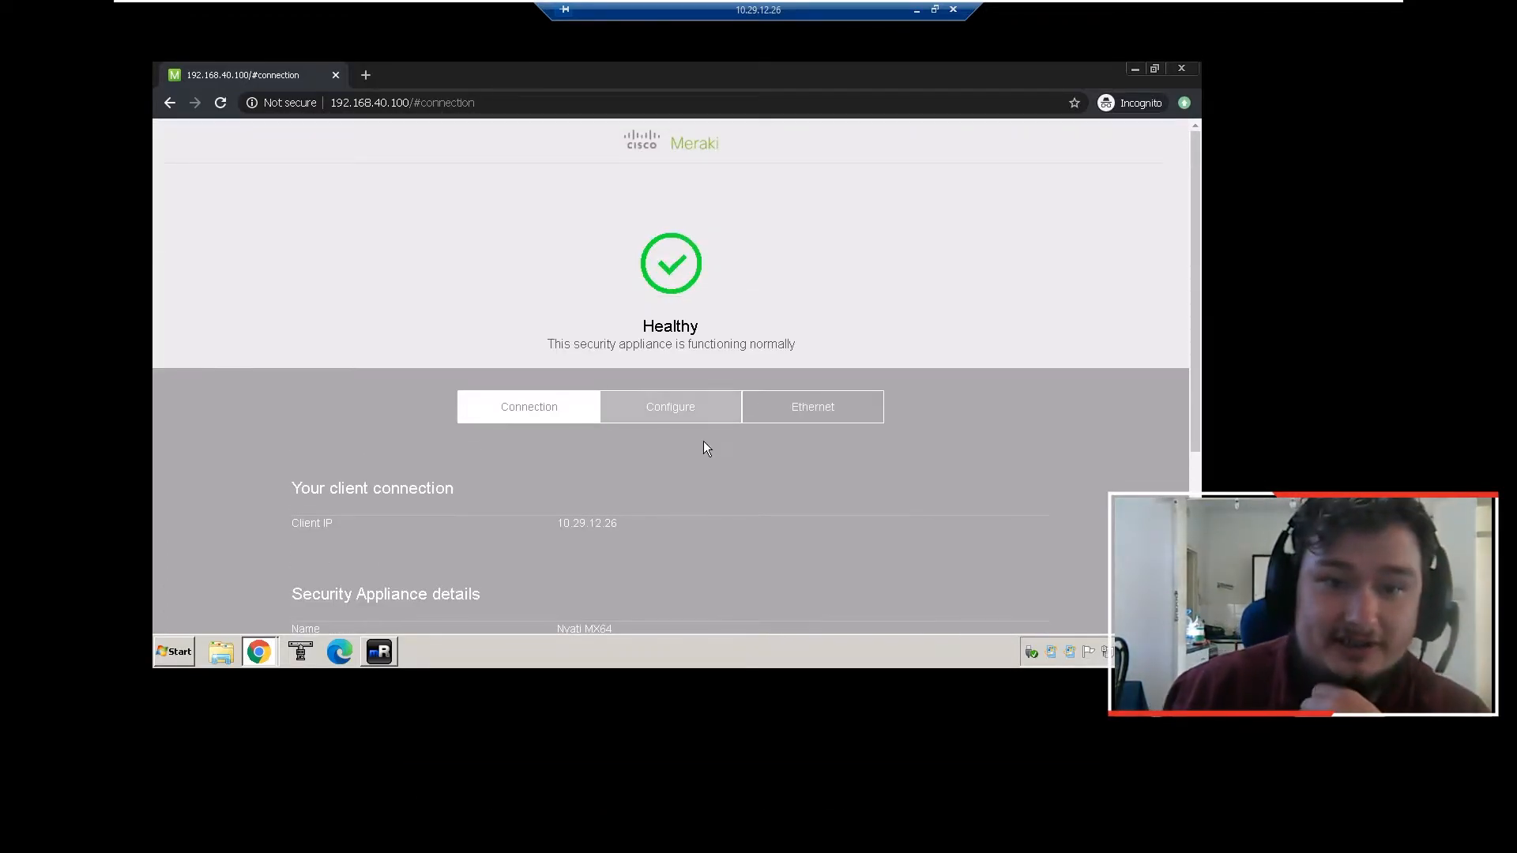
click(670, 406)
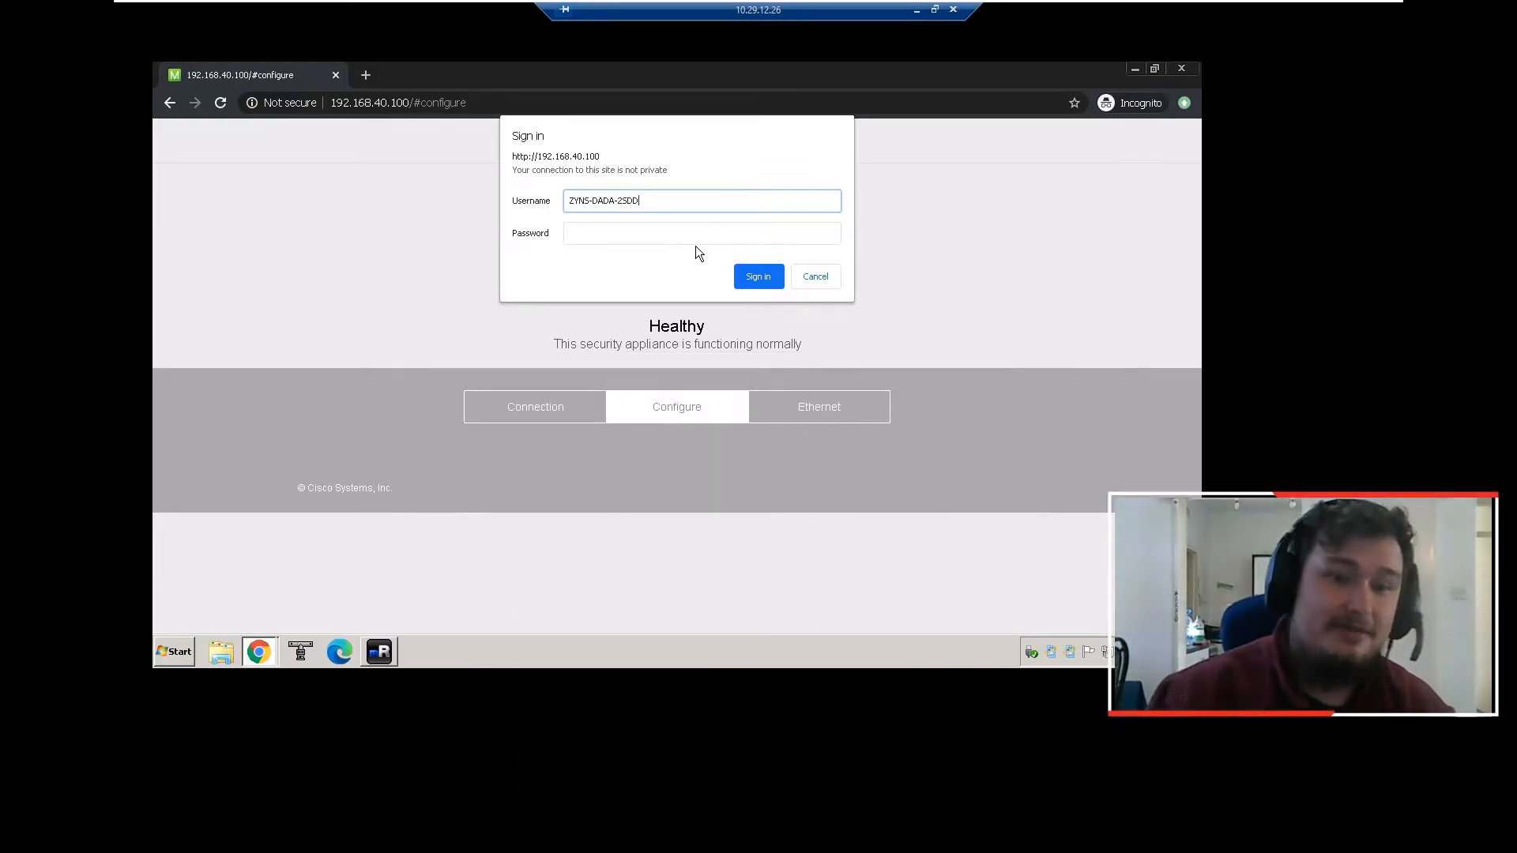
mouse_move(665, 215)
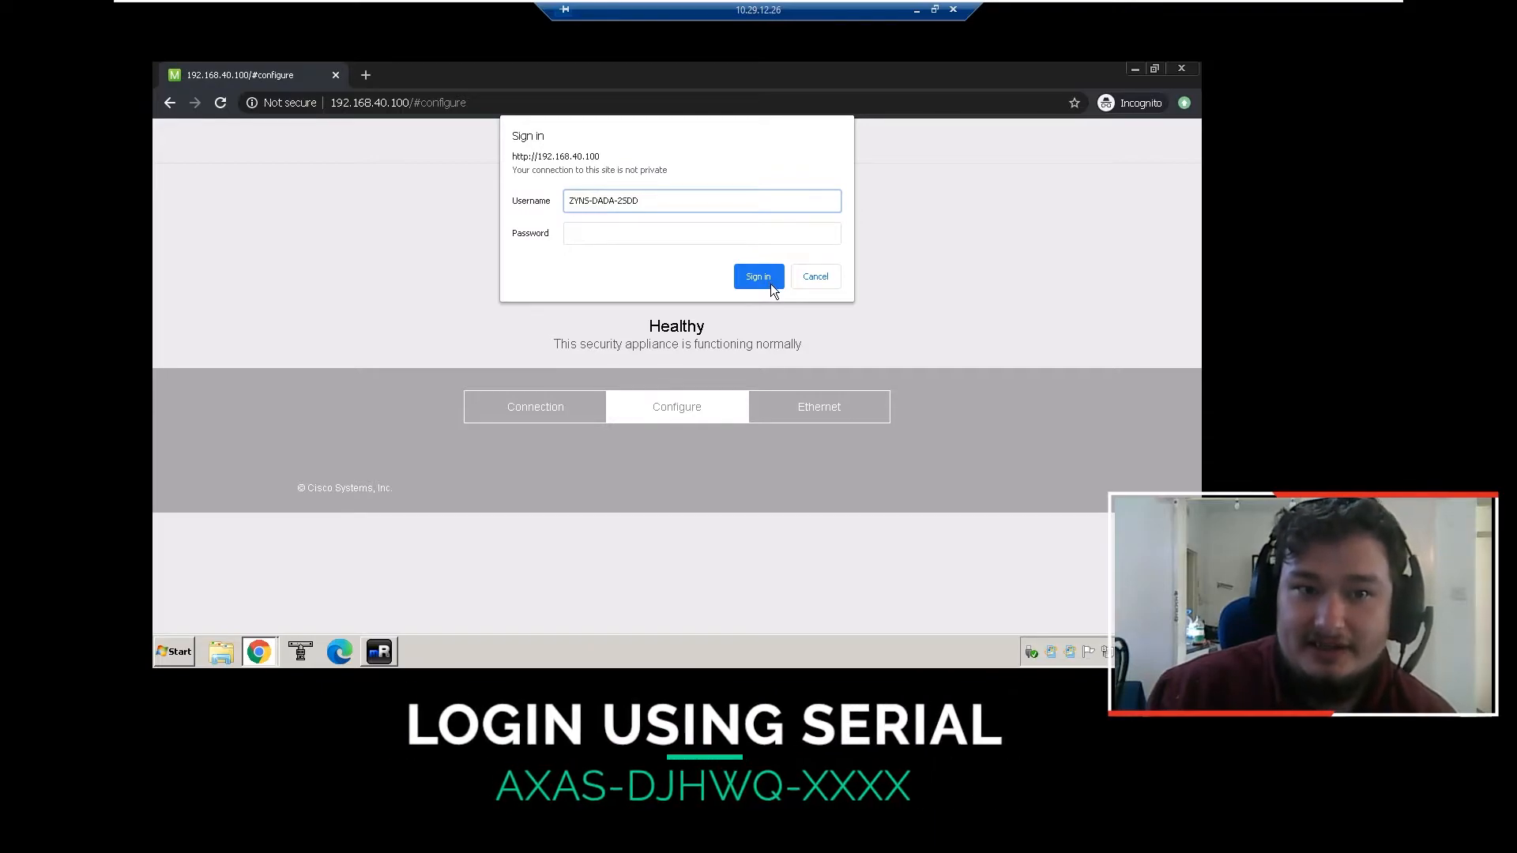
text(QA)
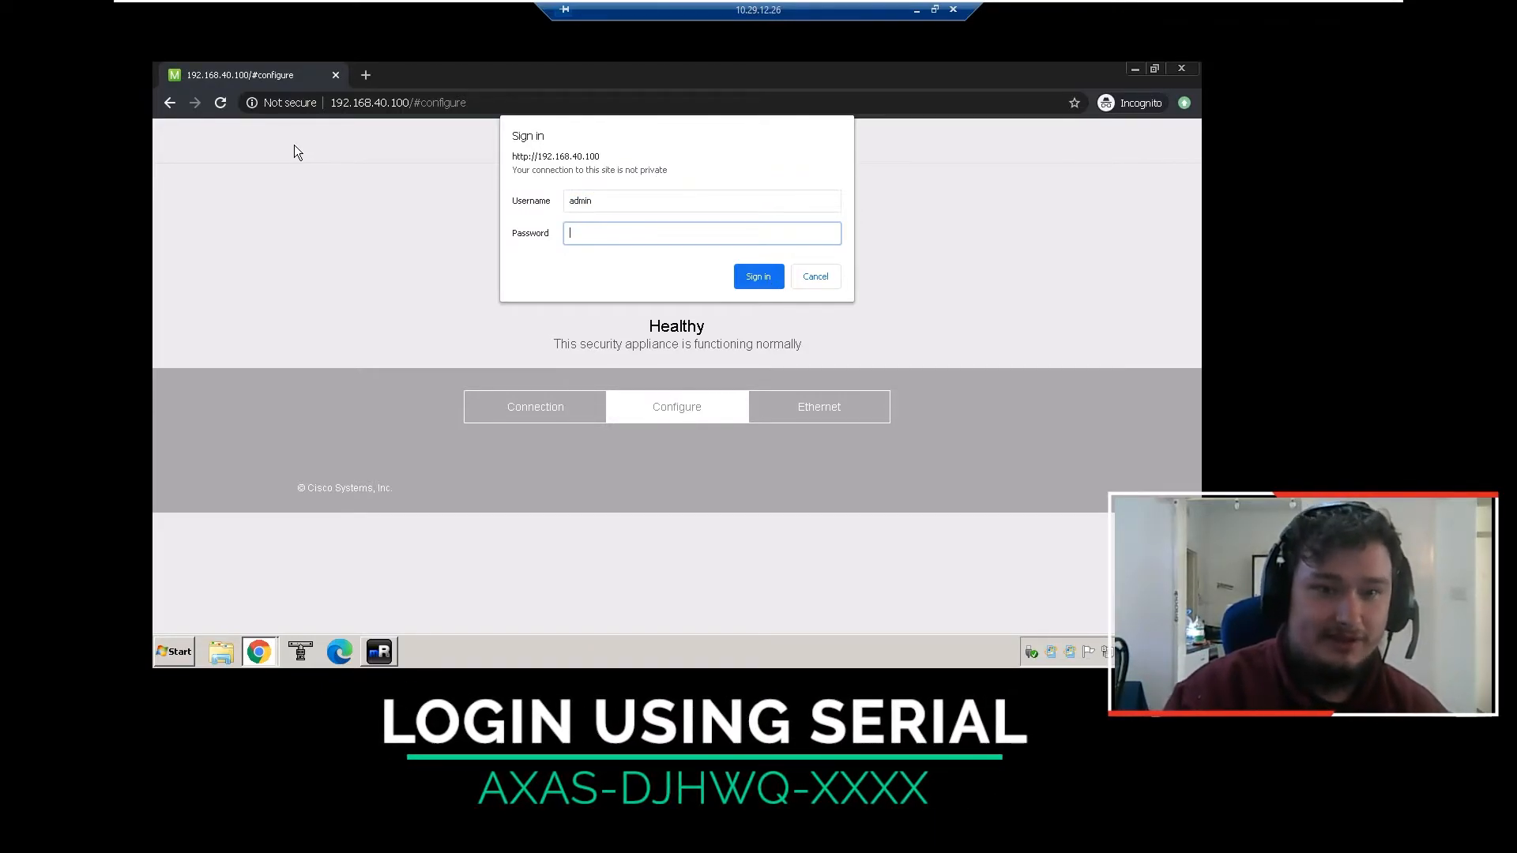
text(password)
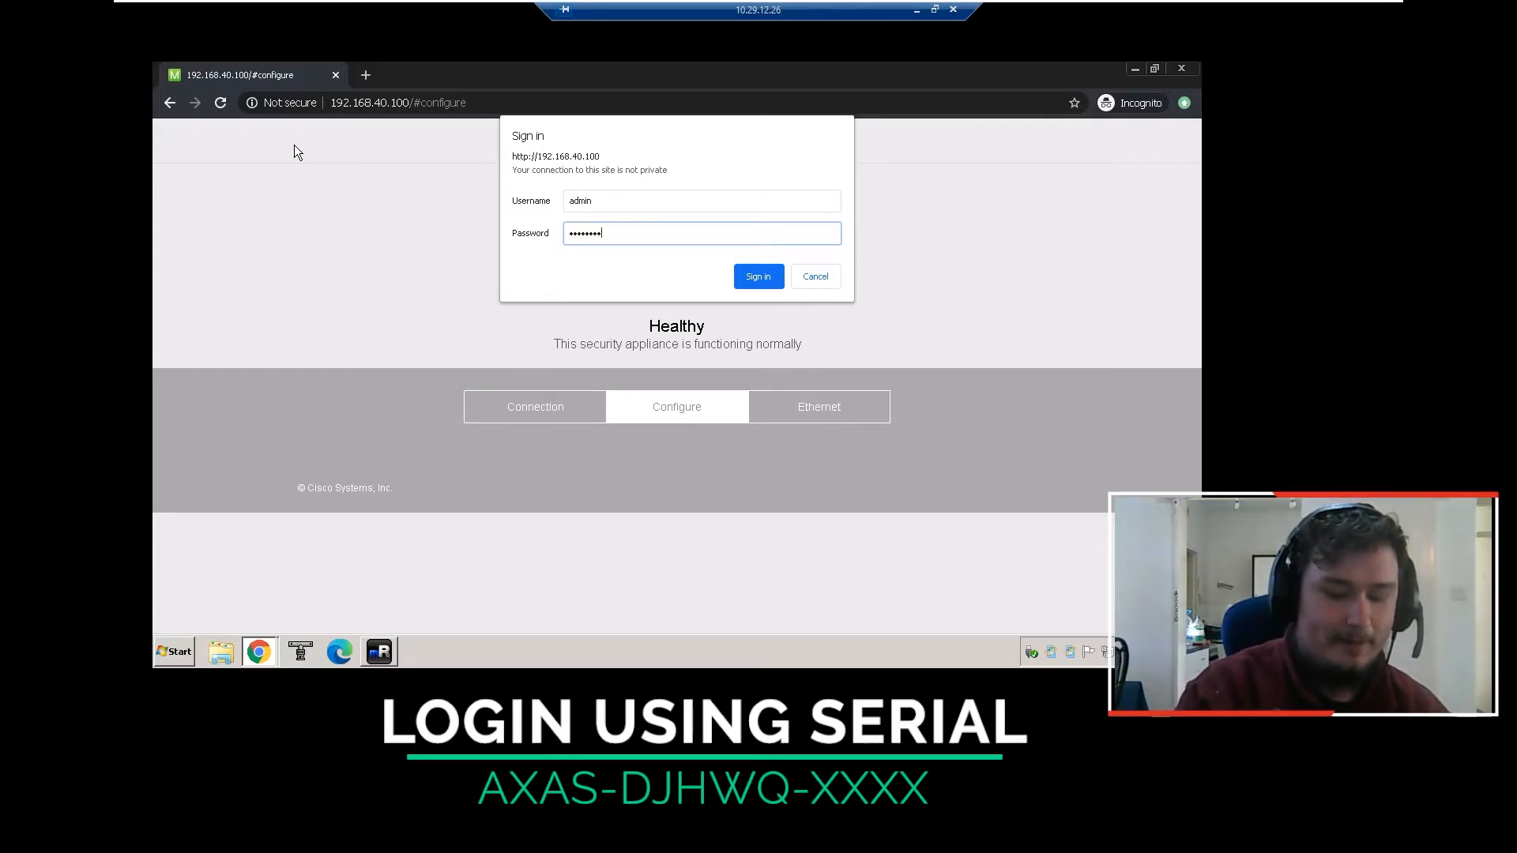
click(757, 275)
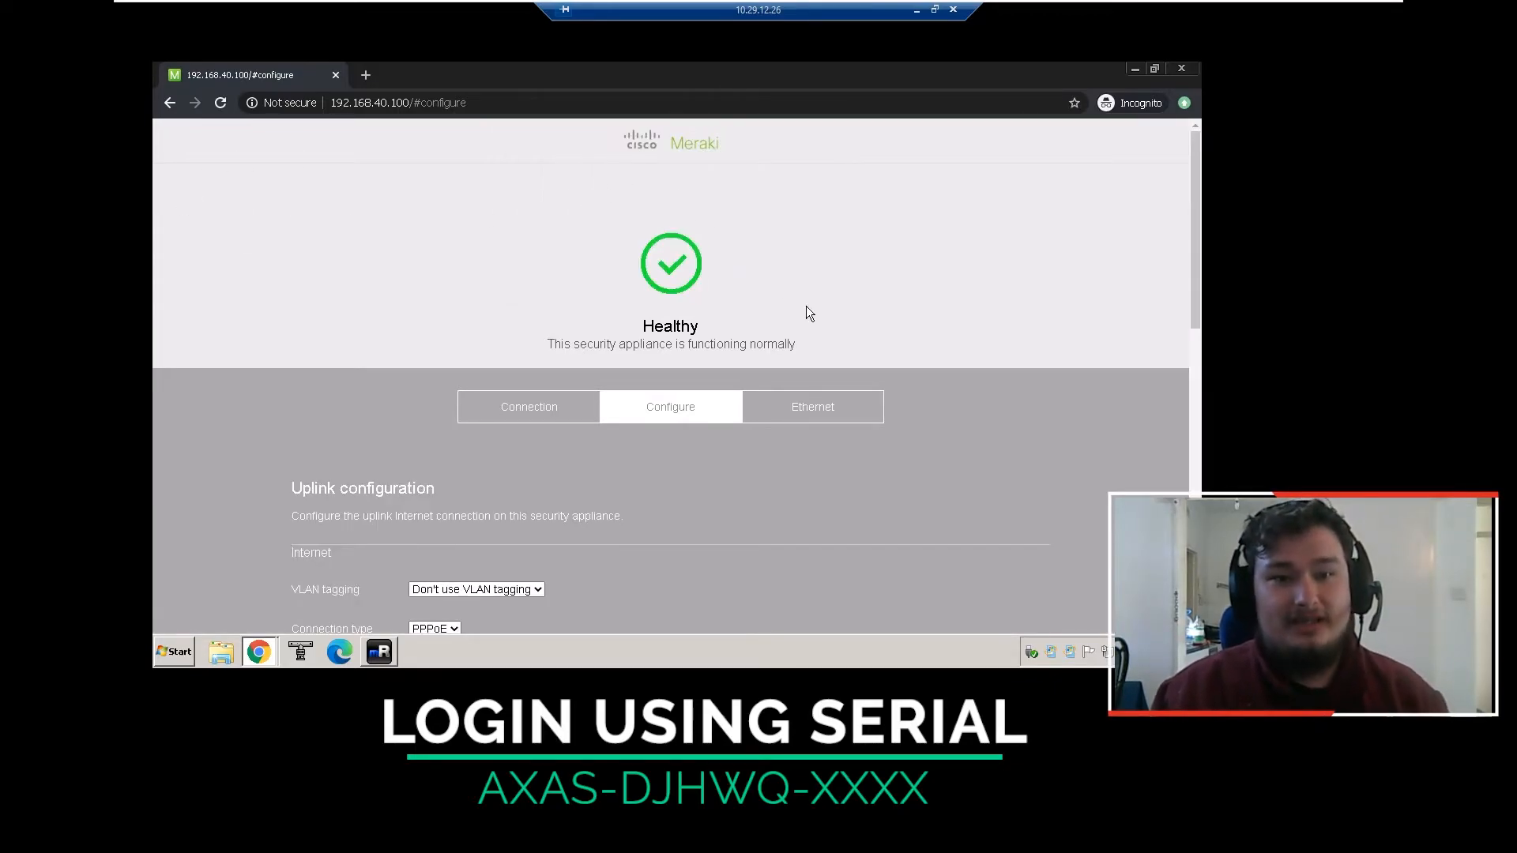
scroll(down, 3)
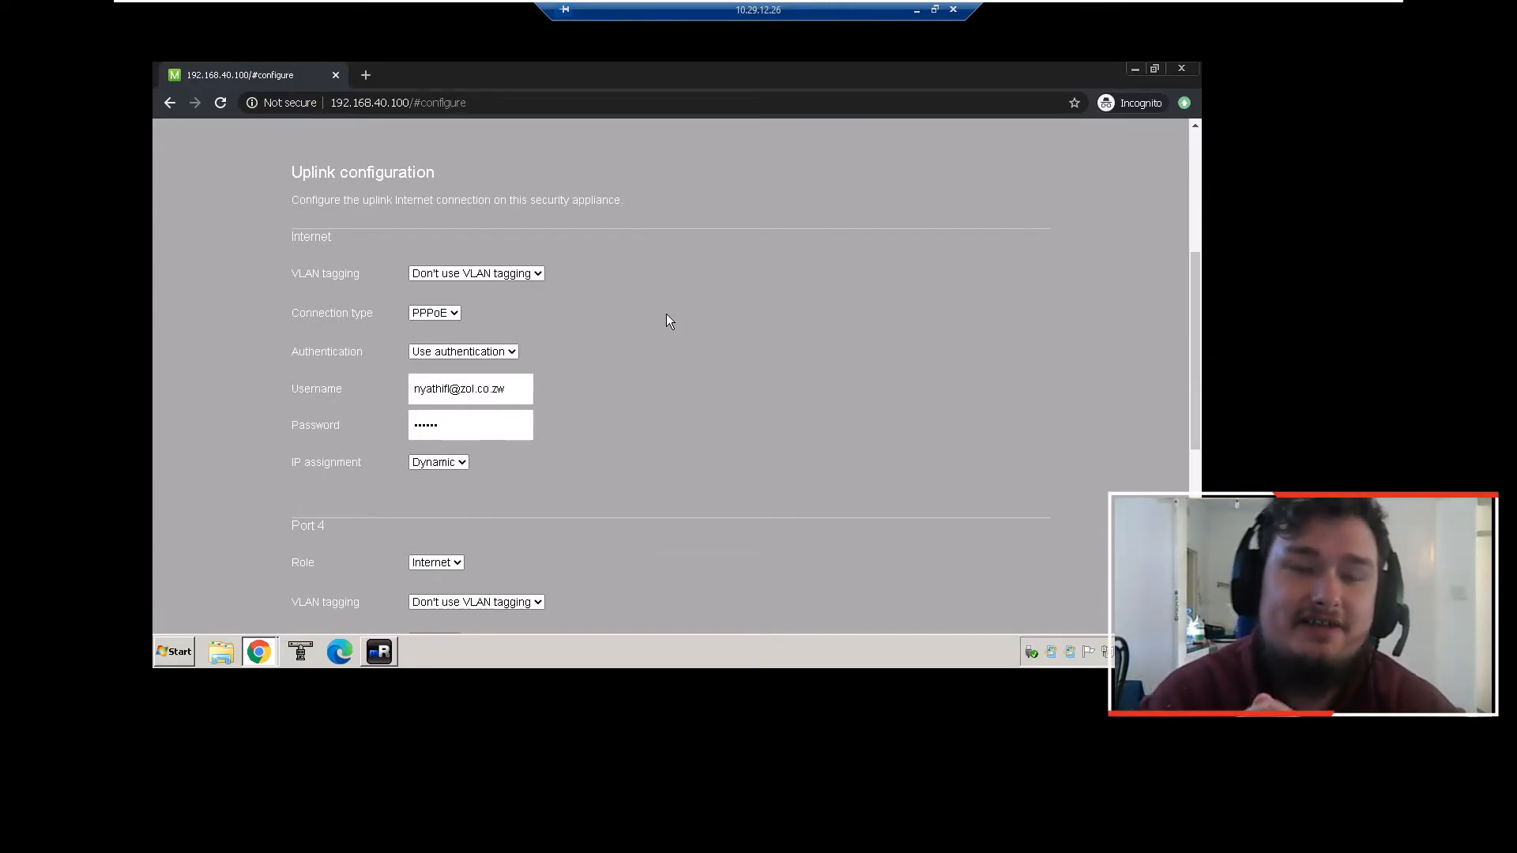
click(475, 274)
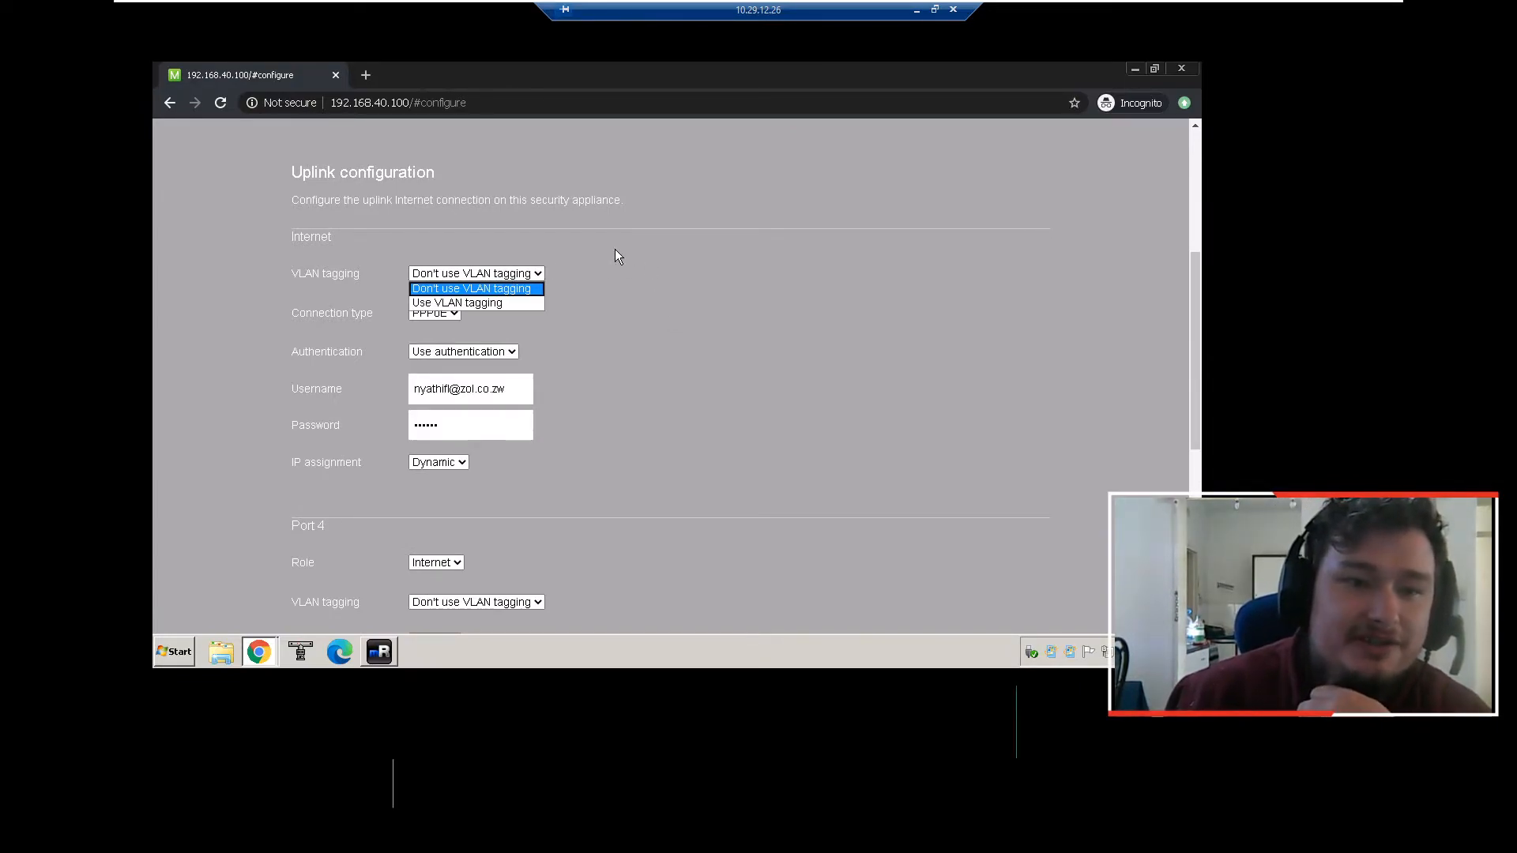
click(433, 313)
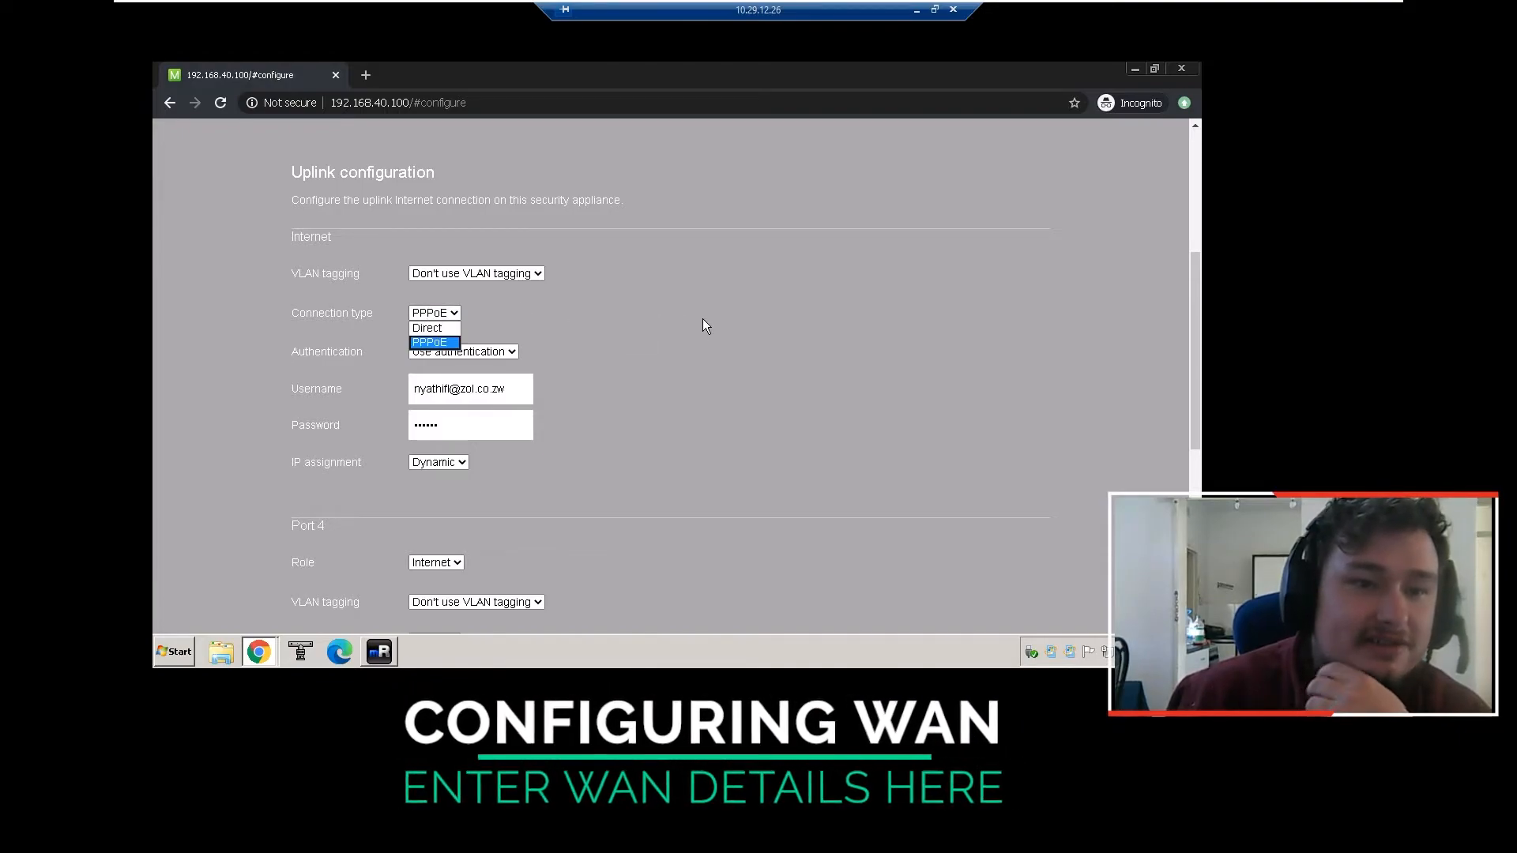
click(463, 351)
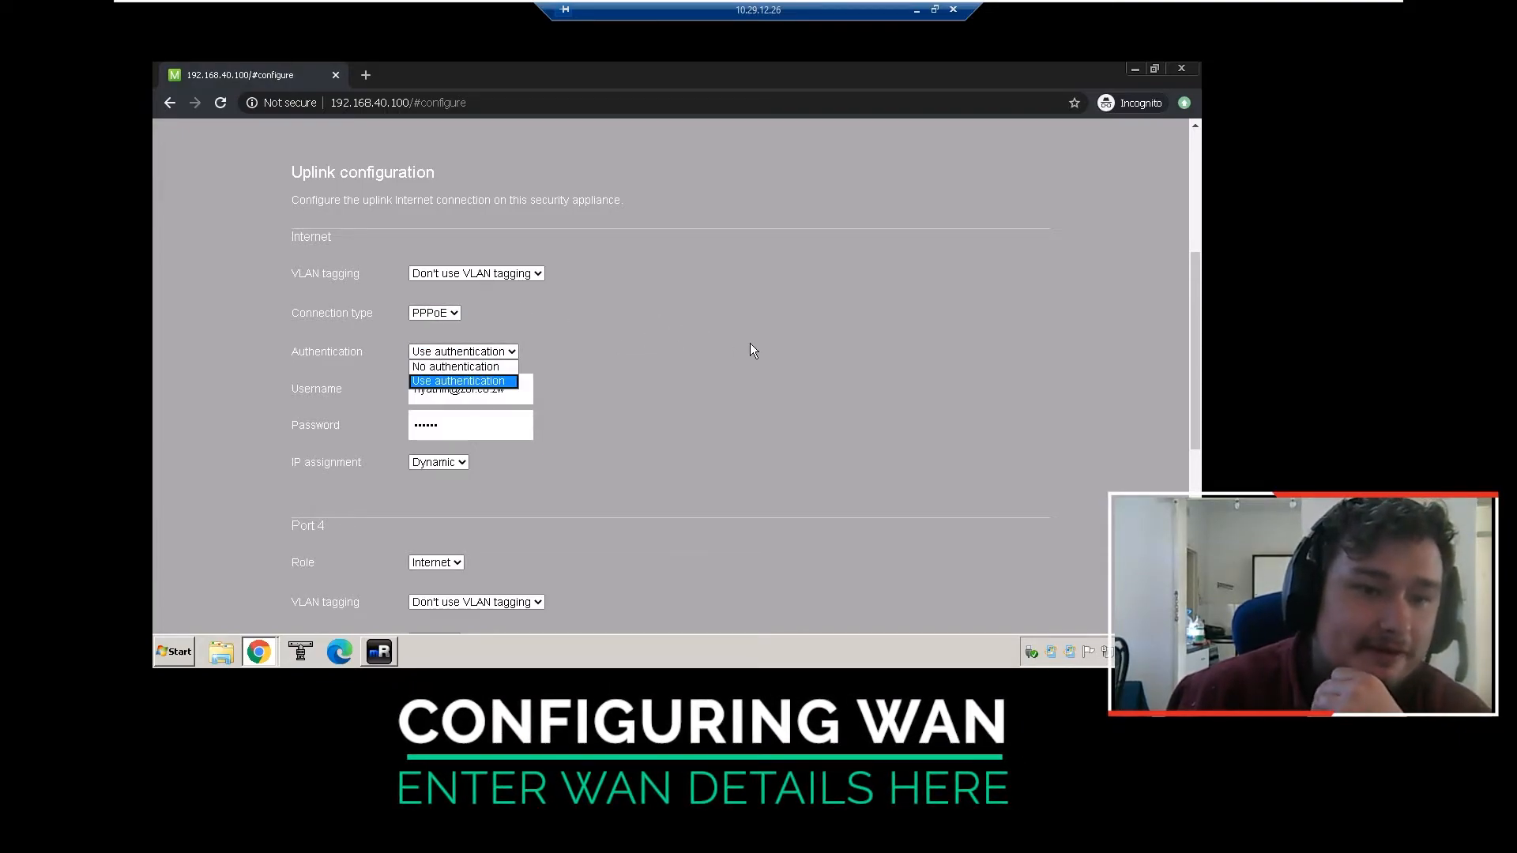
click(458, 381)
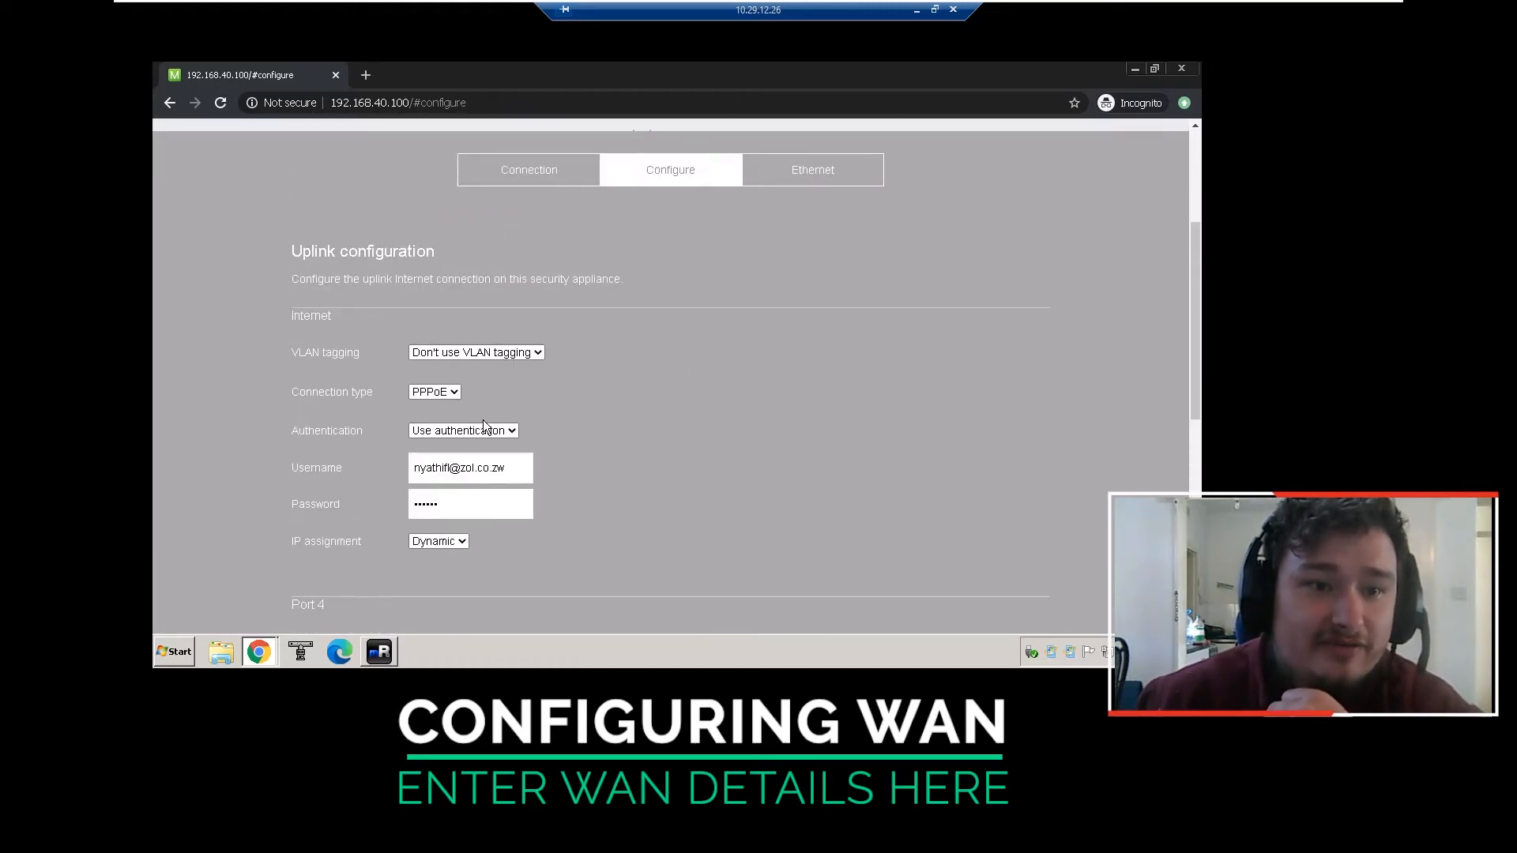
scroll(down, 3)
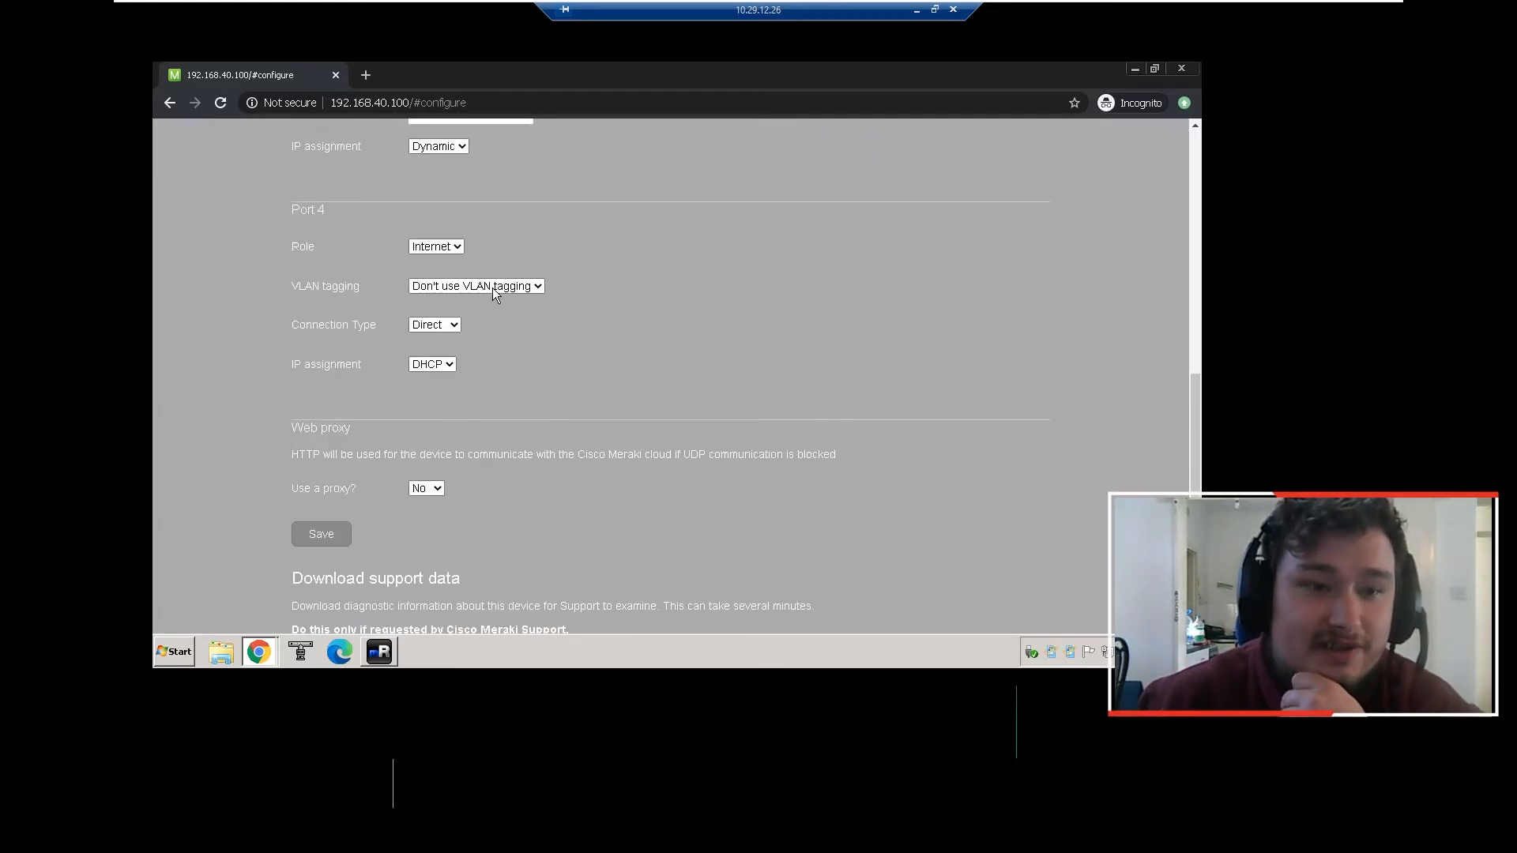
click(475, 286)
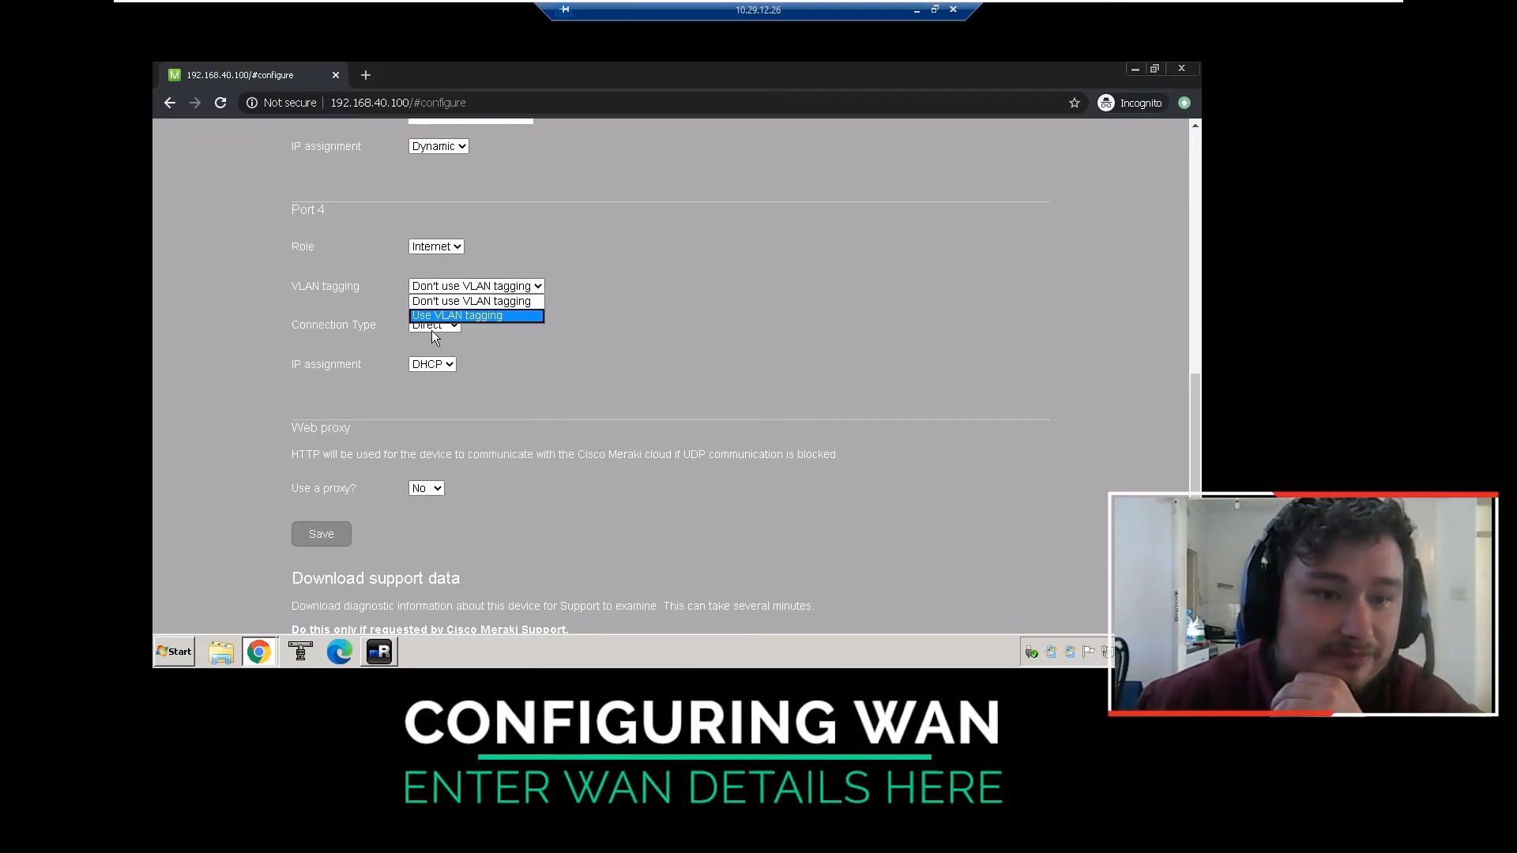
click(433, 324)
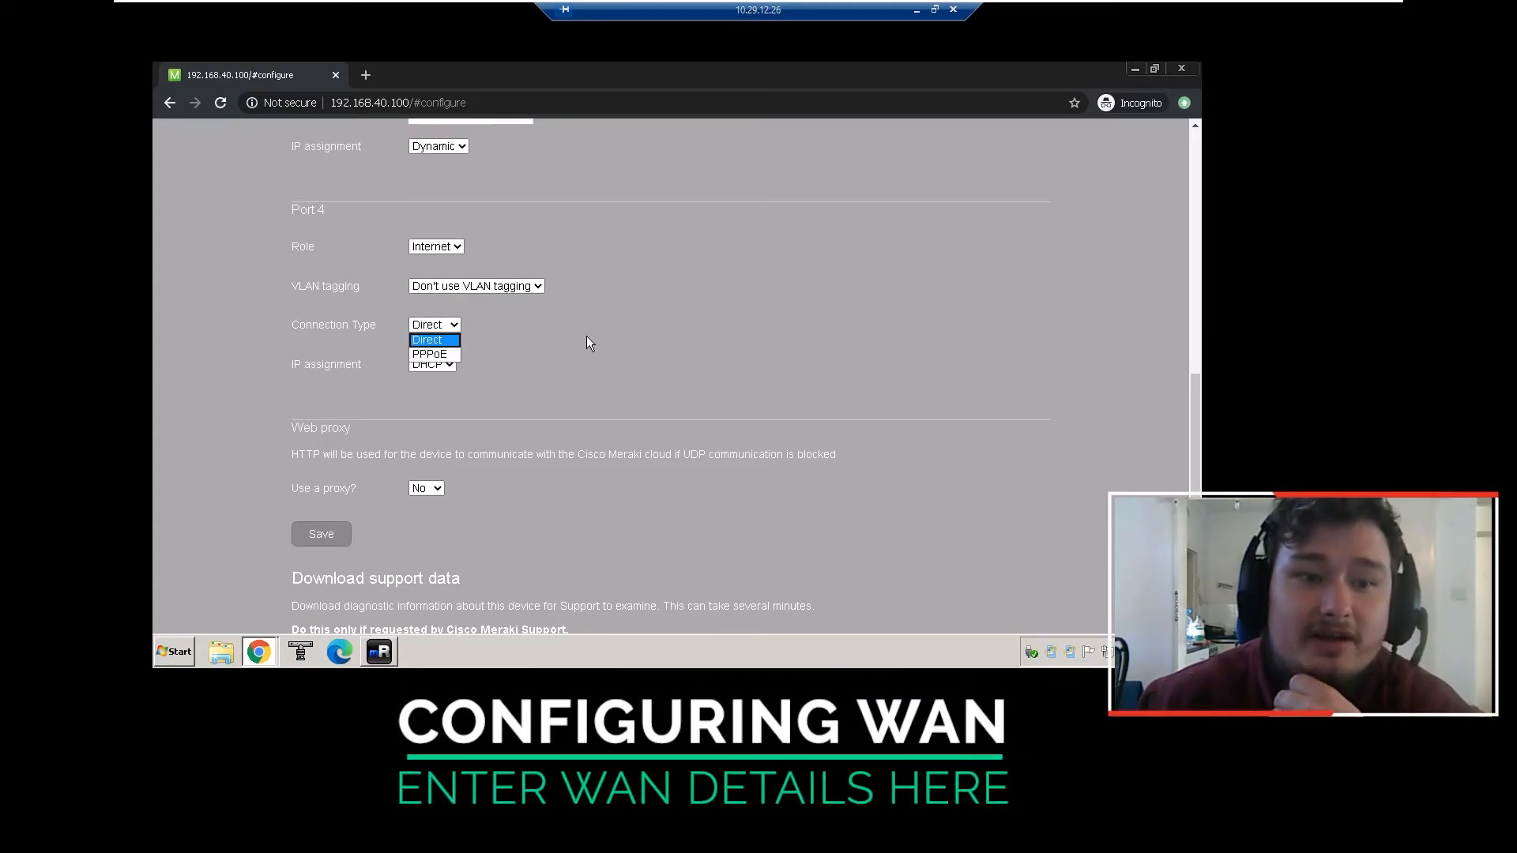
click(431, 363)
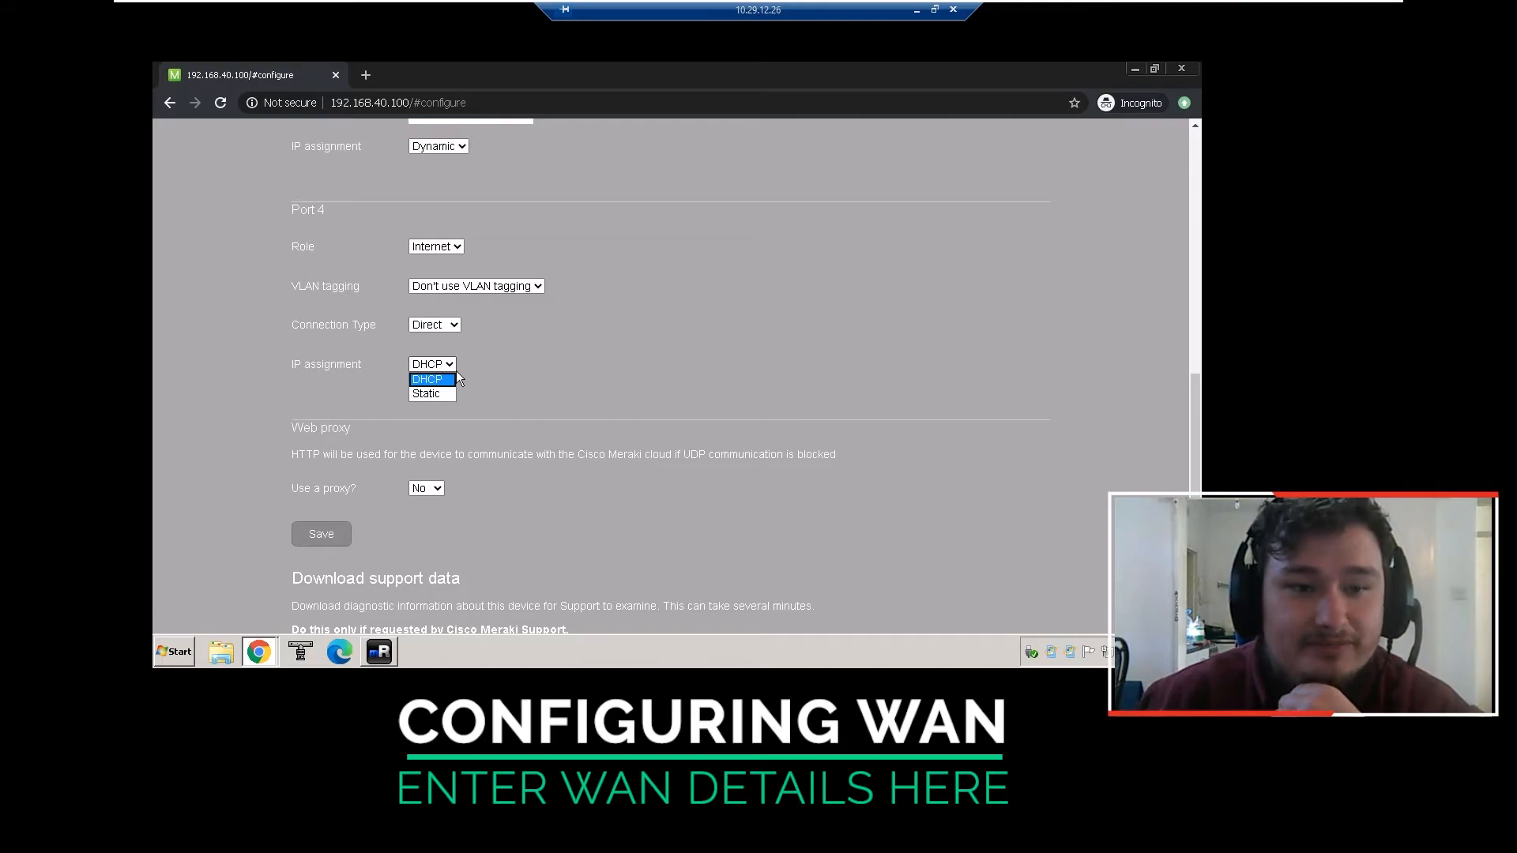
click(428, 378)
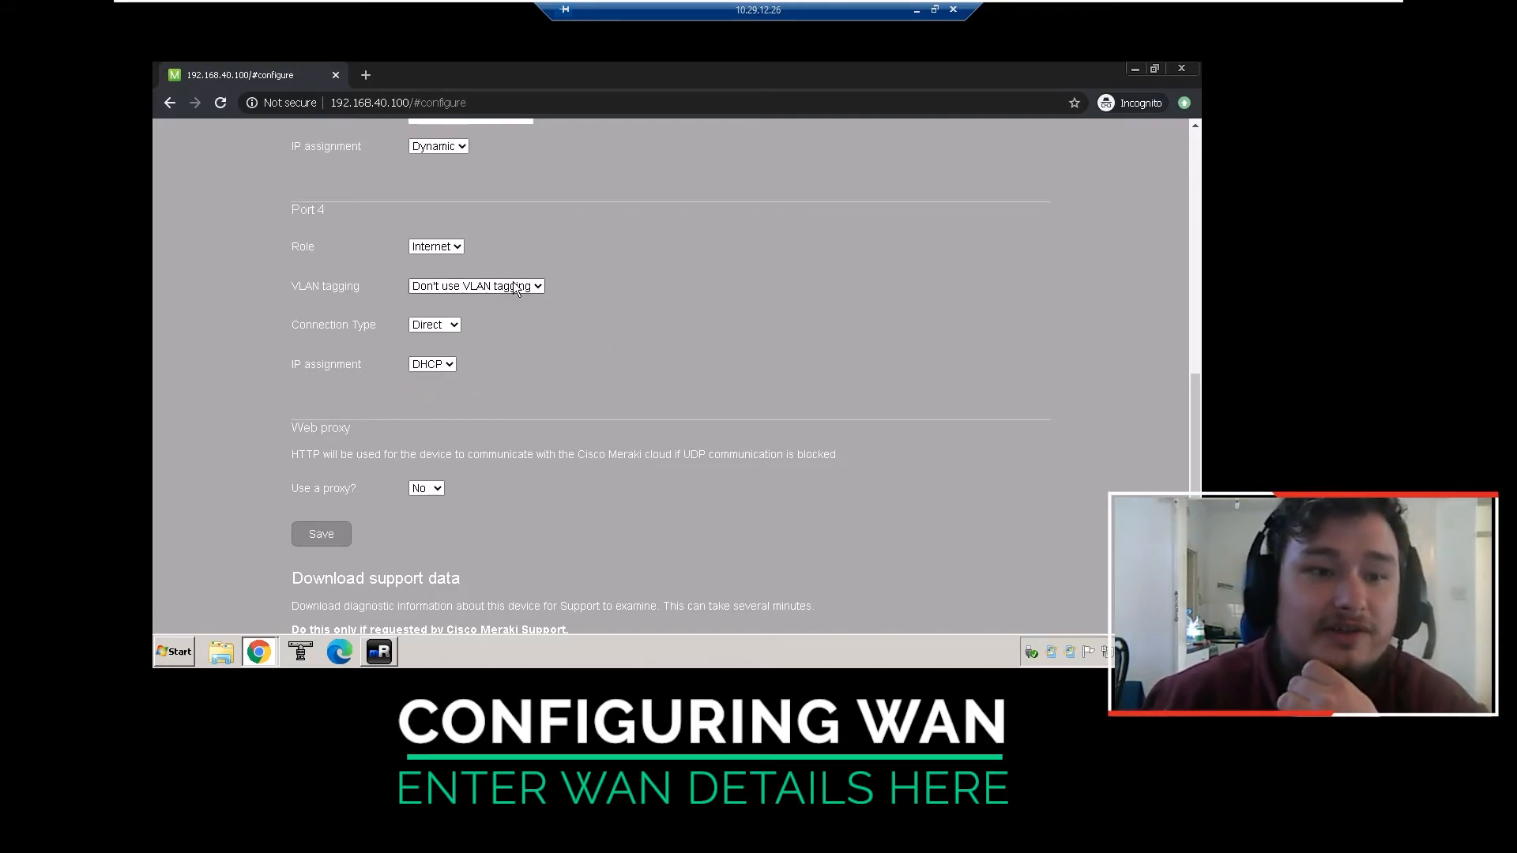
click(476, 286)
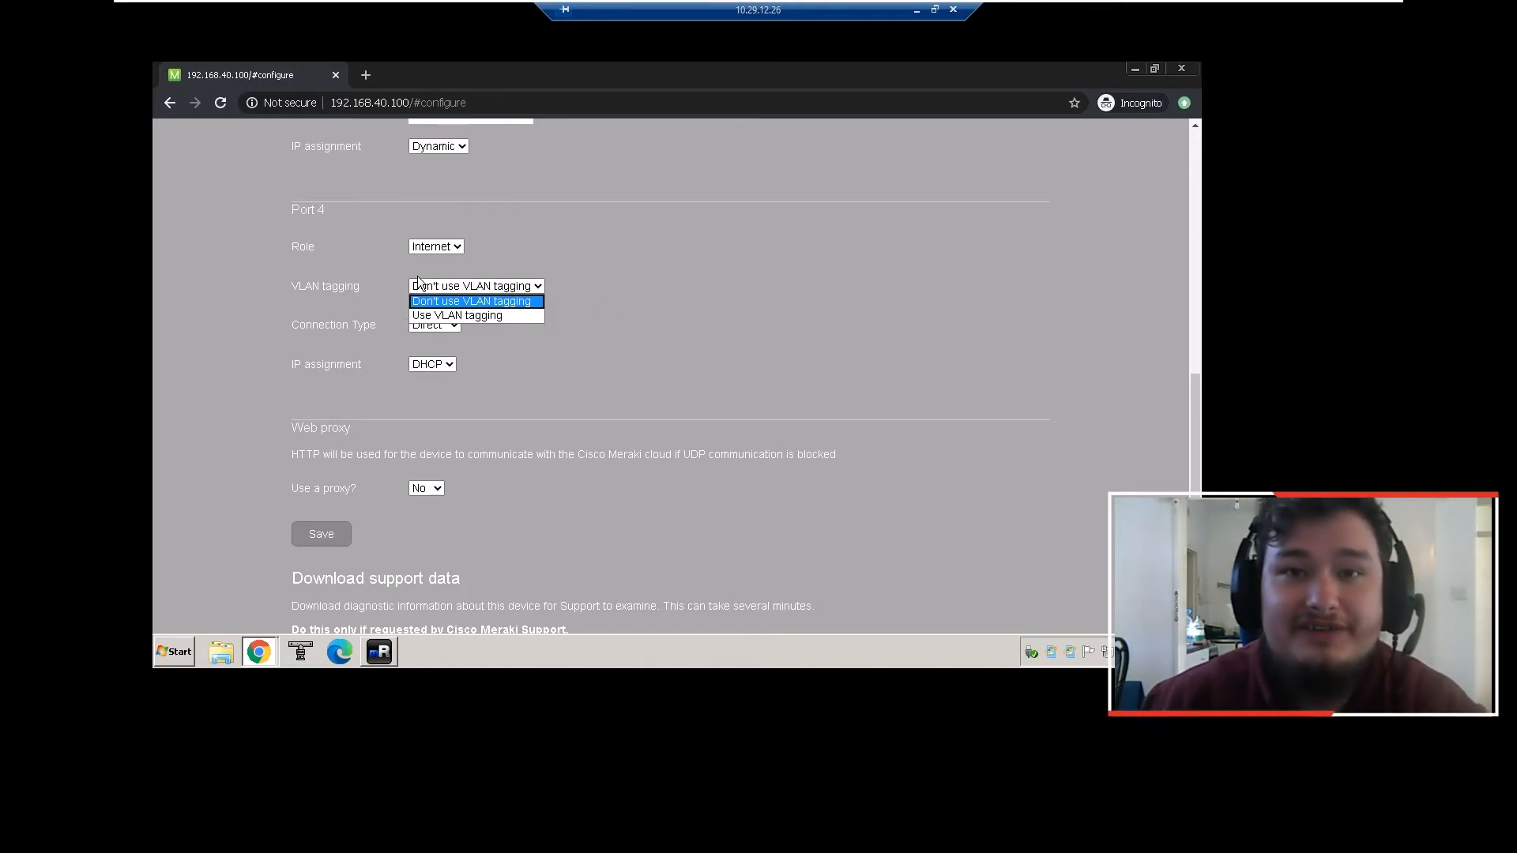
click(476, 286)
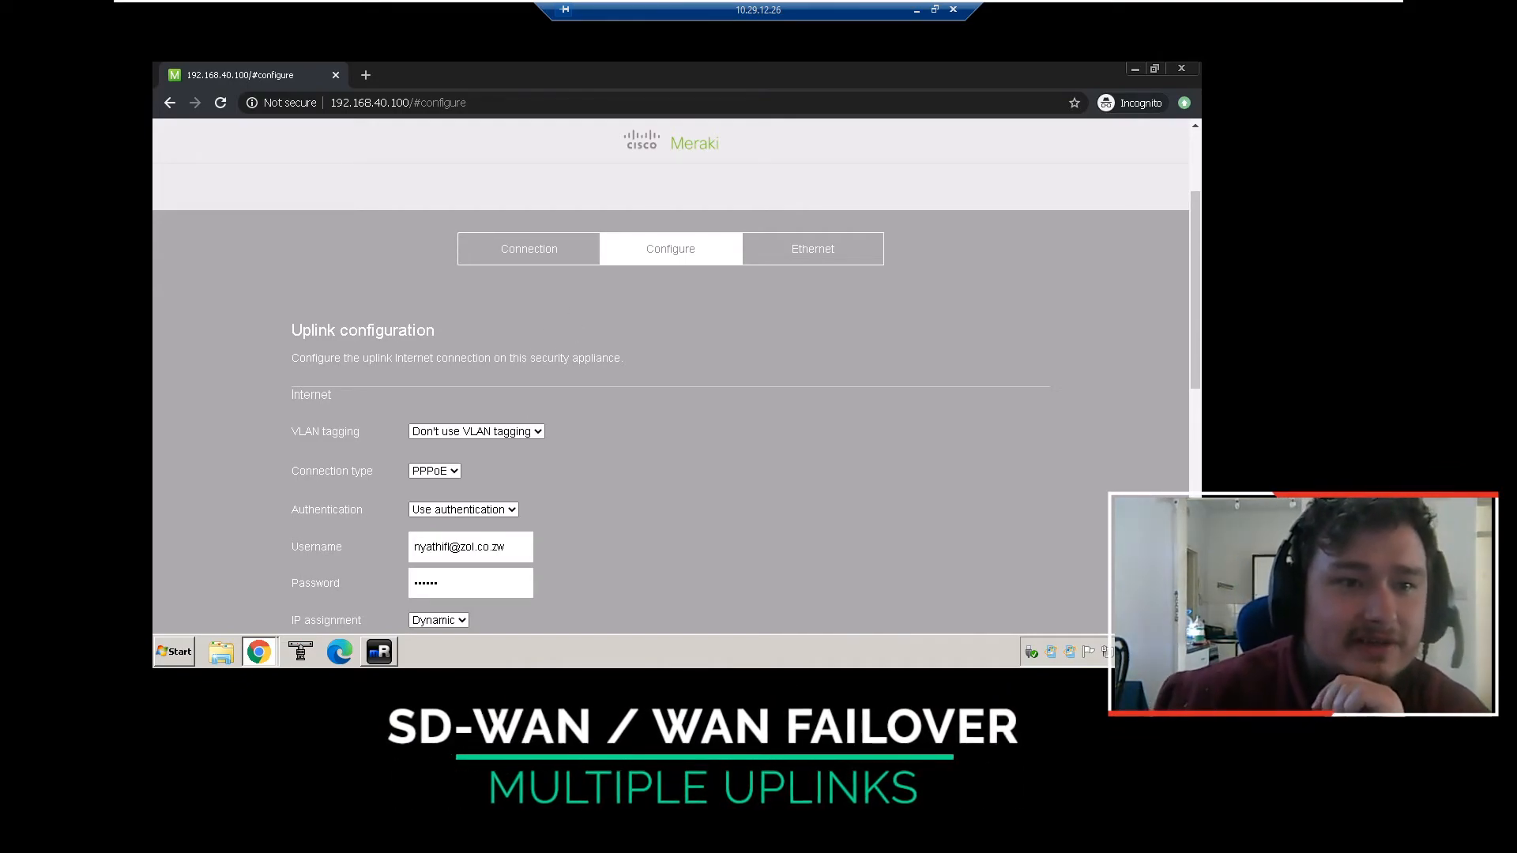
mouse_move(542, 352)
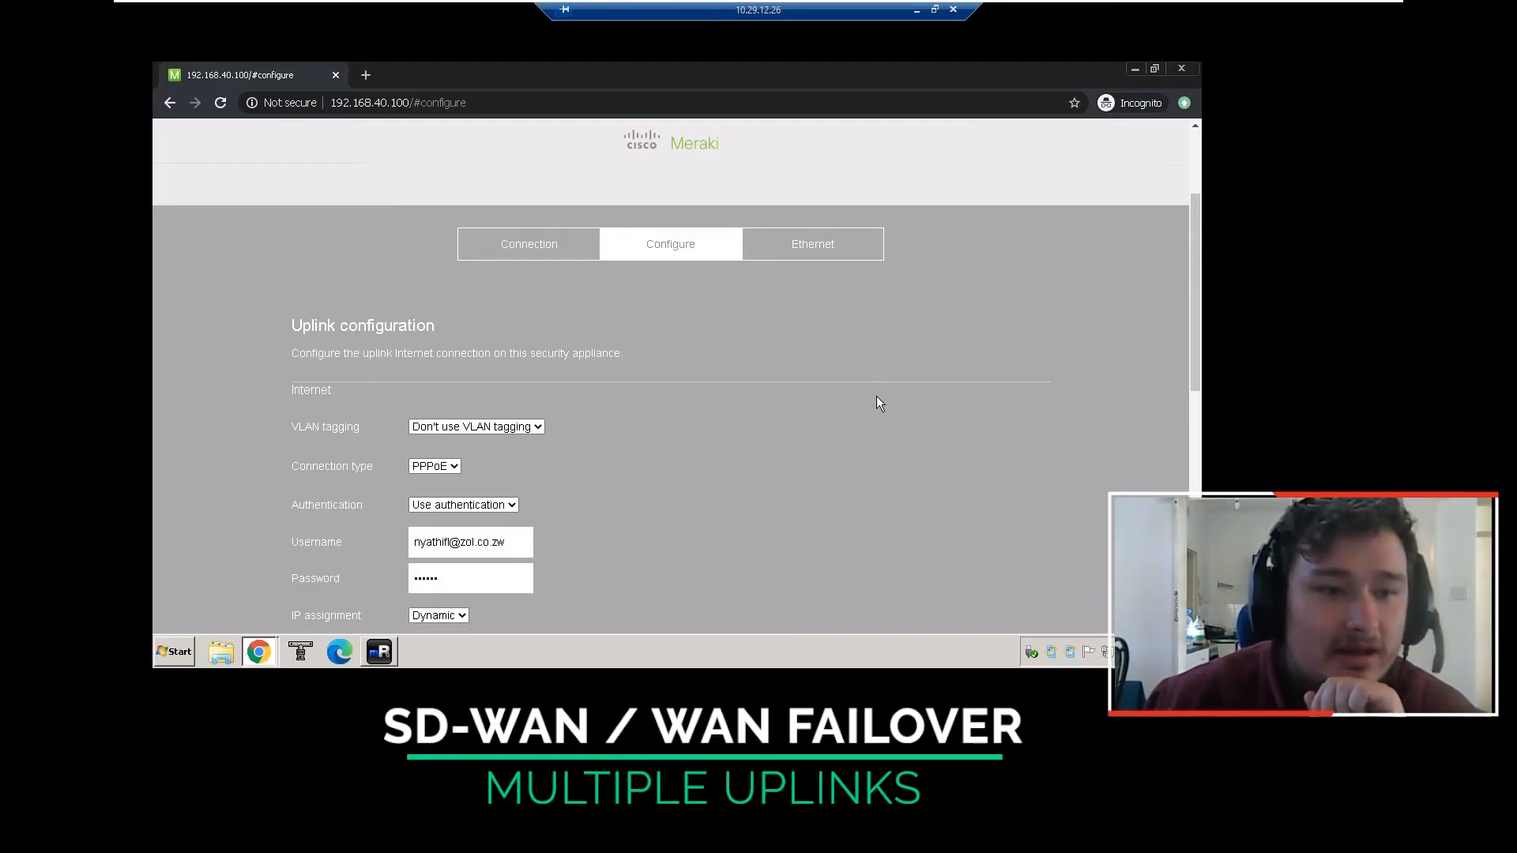
scroll(down, 3)
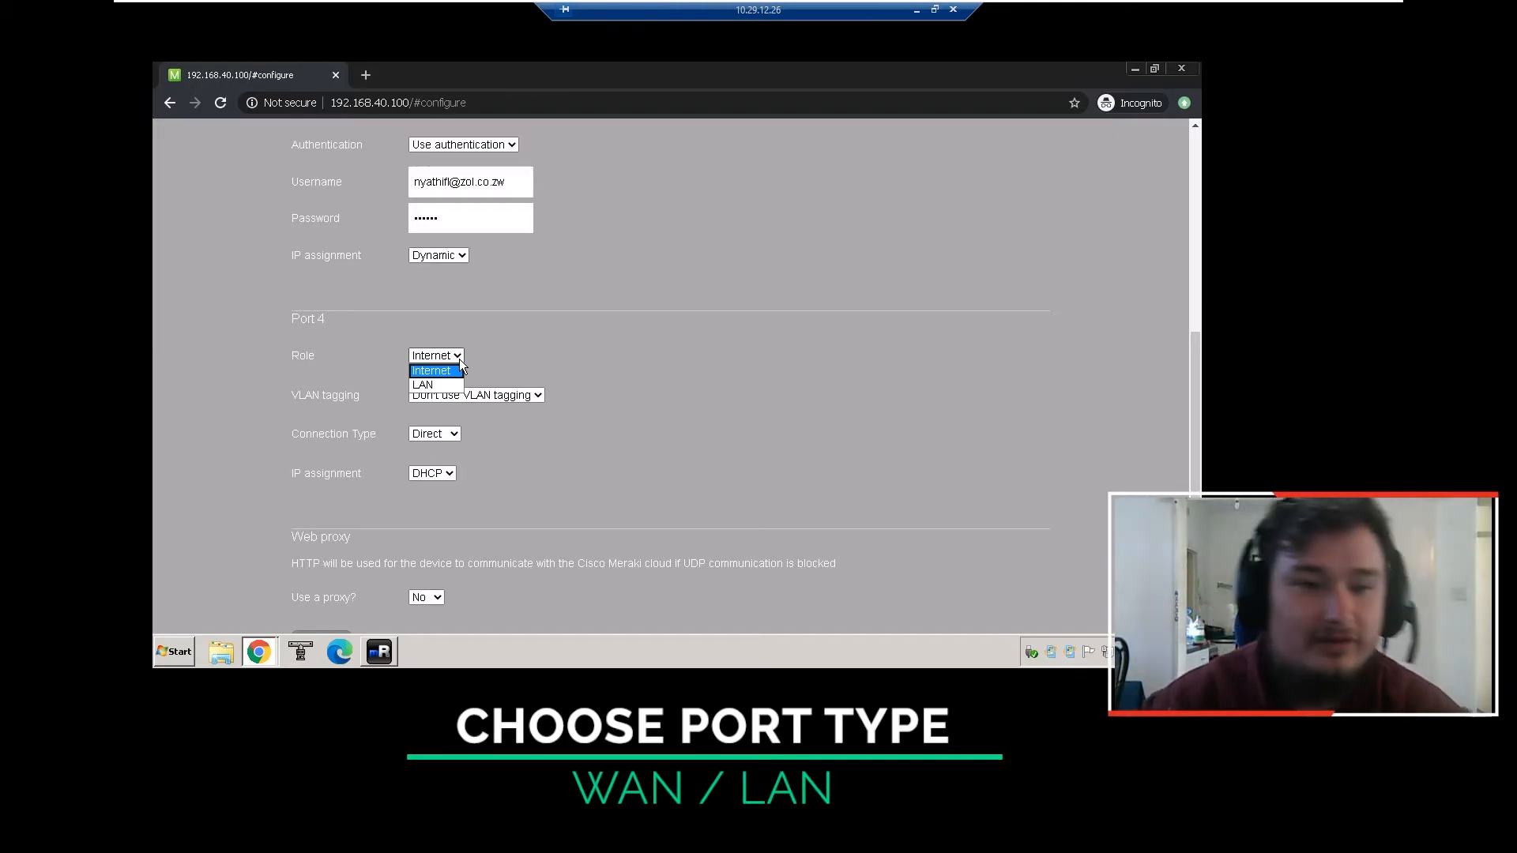
click(433, 370)
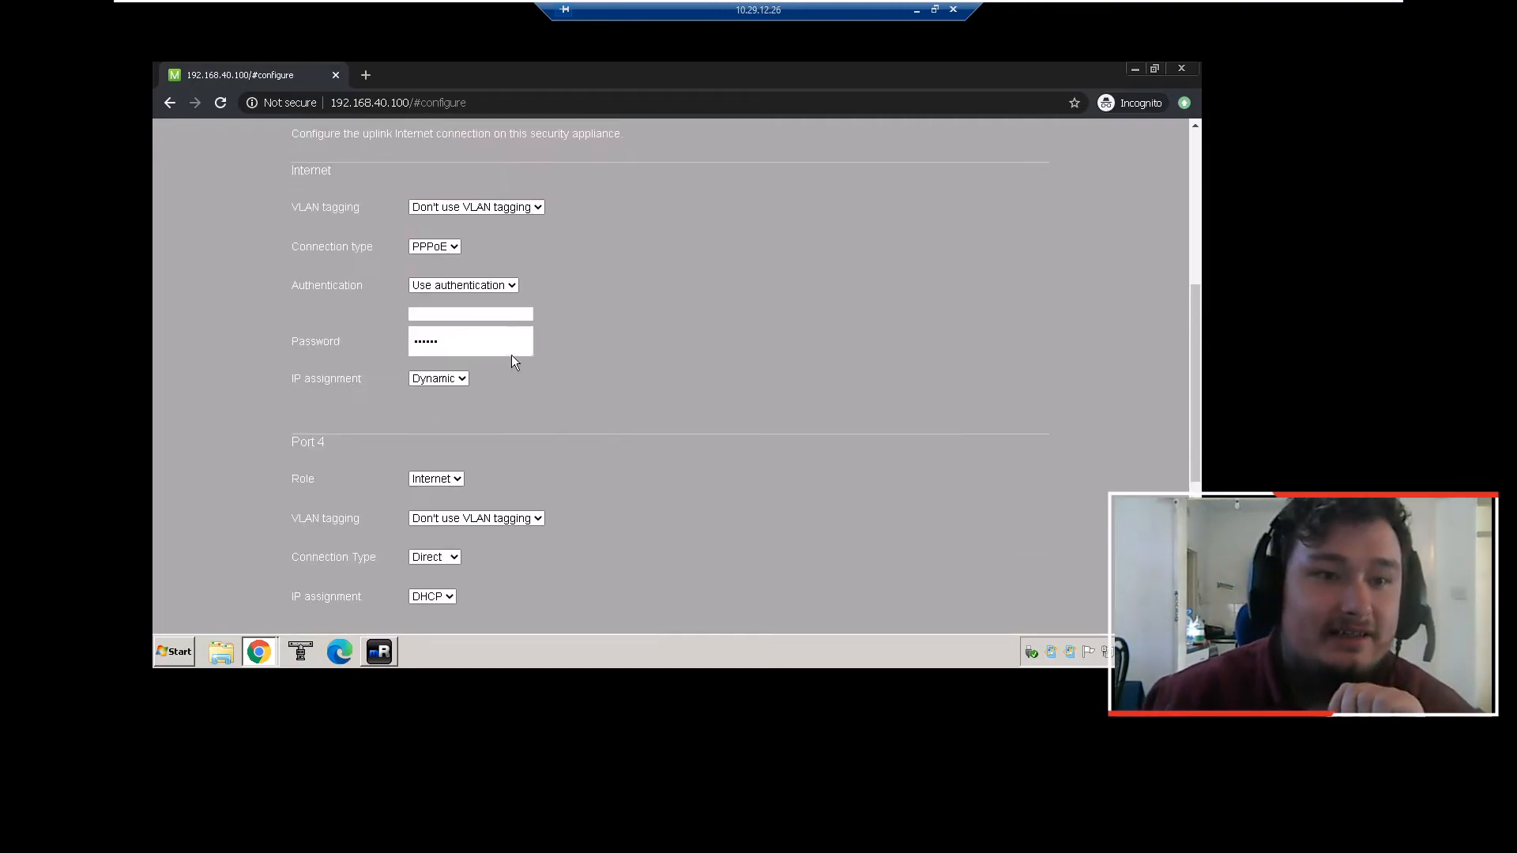
scroll(down, 3)
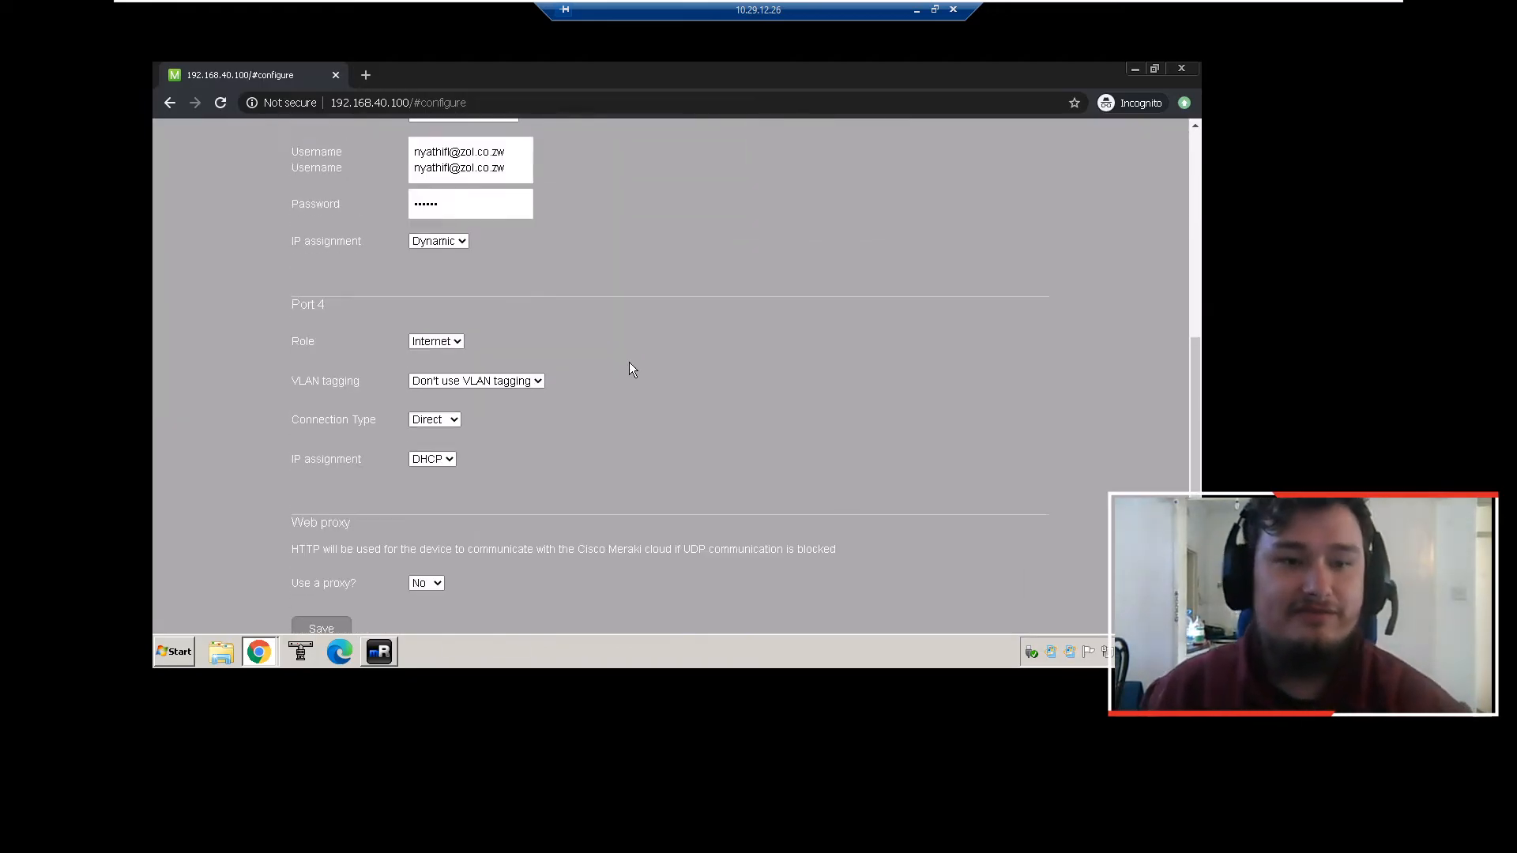
scroll(up, 3)
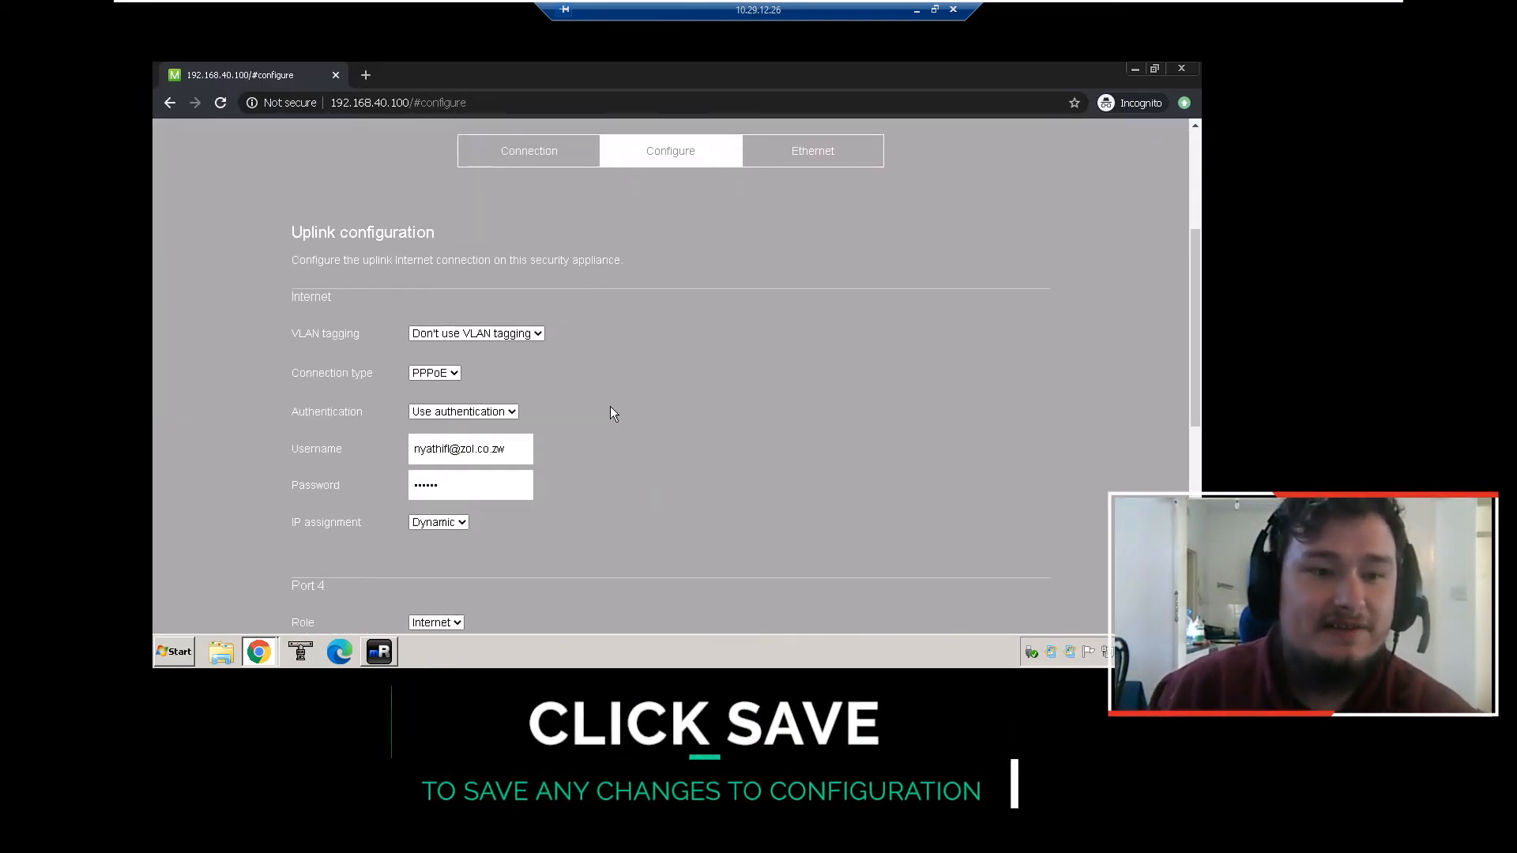
scroll(down, 3)
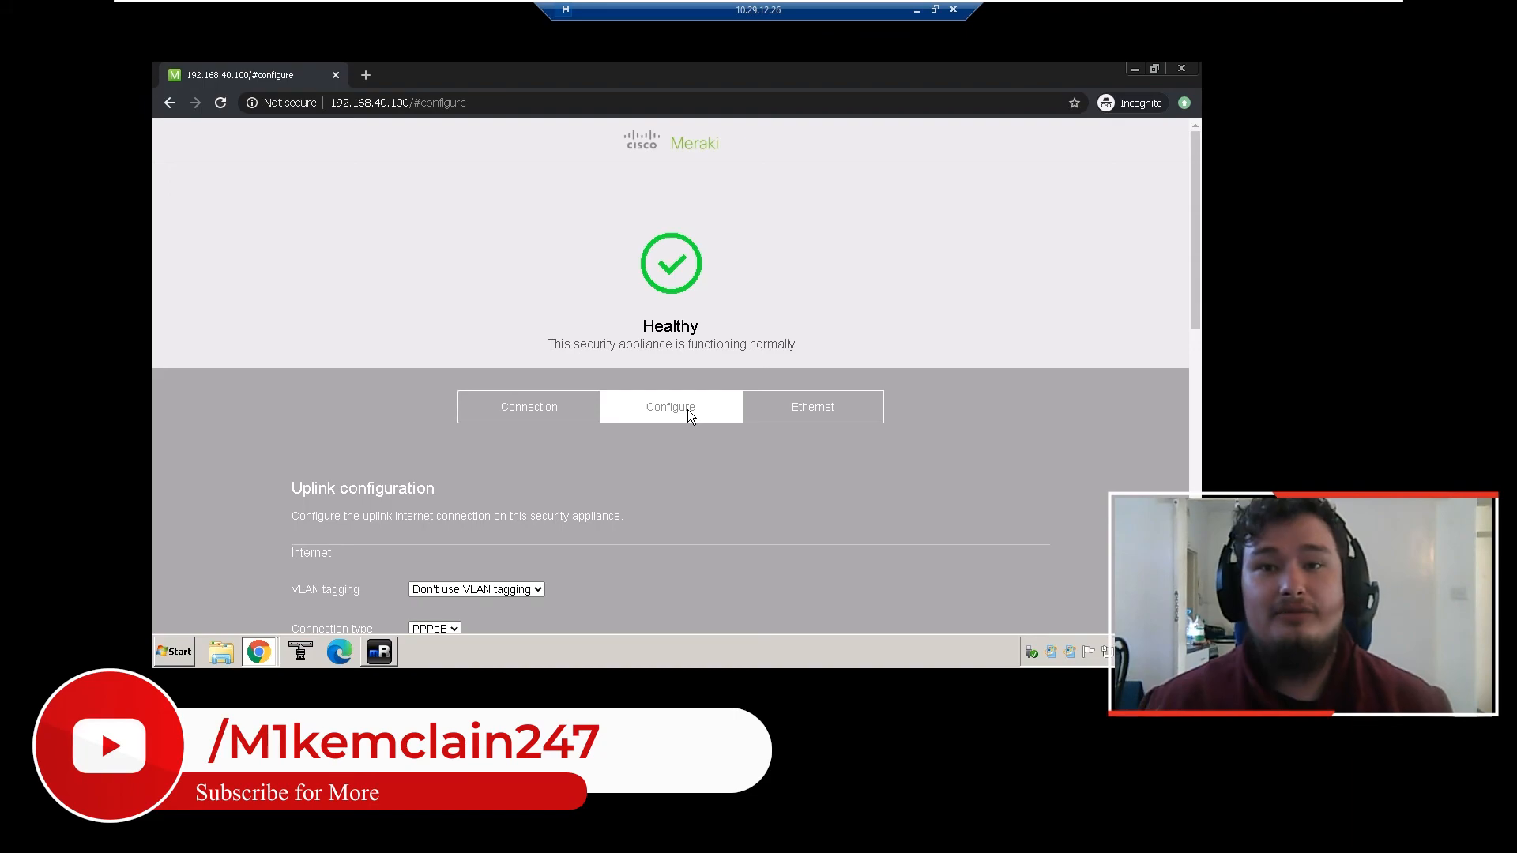
mouse_move(721, 442)
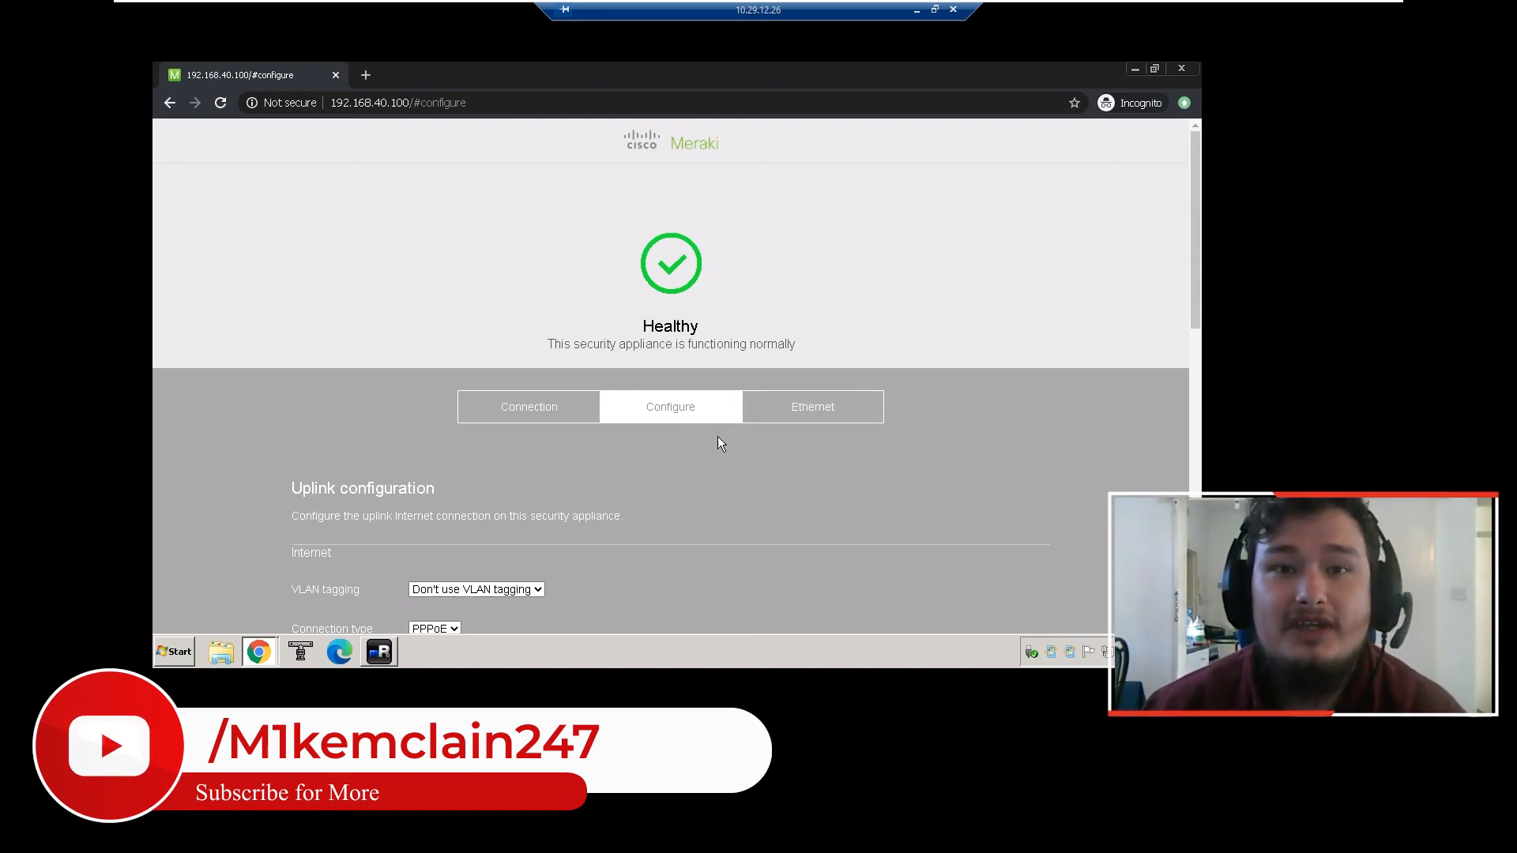
mouse_move(855, 254)
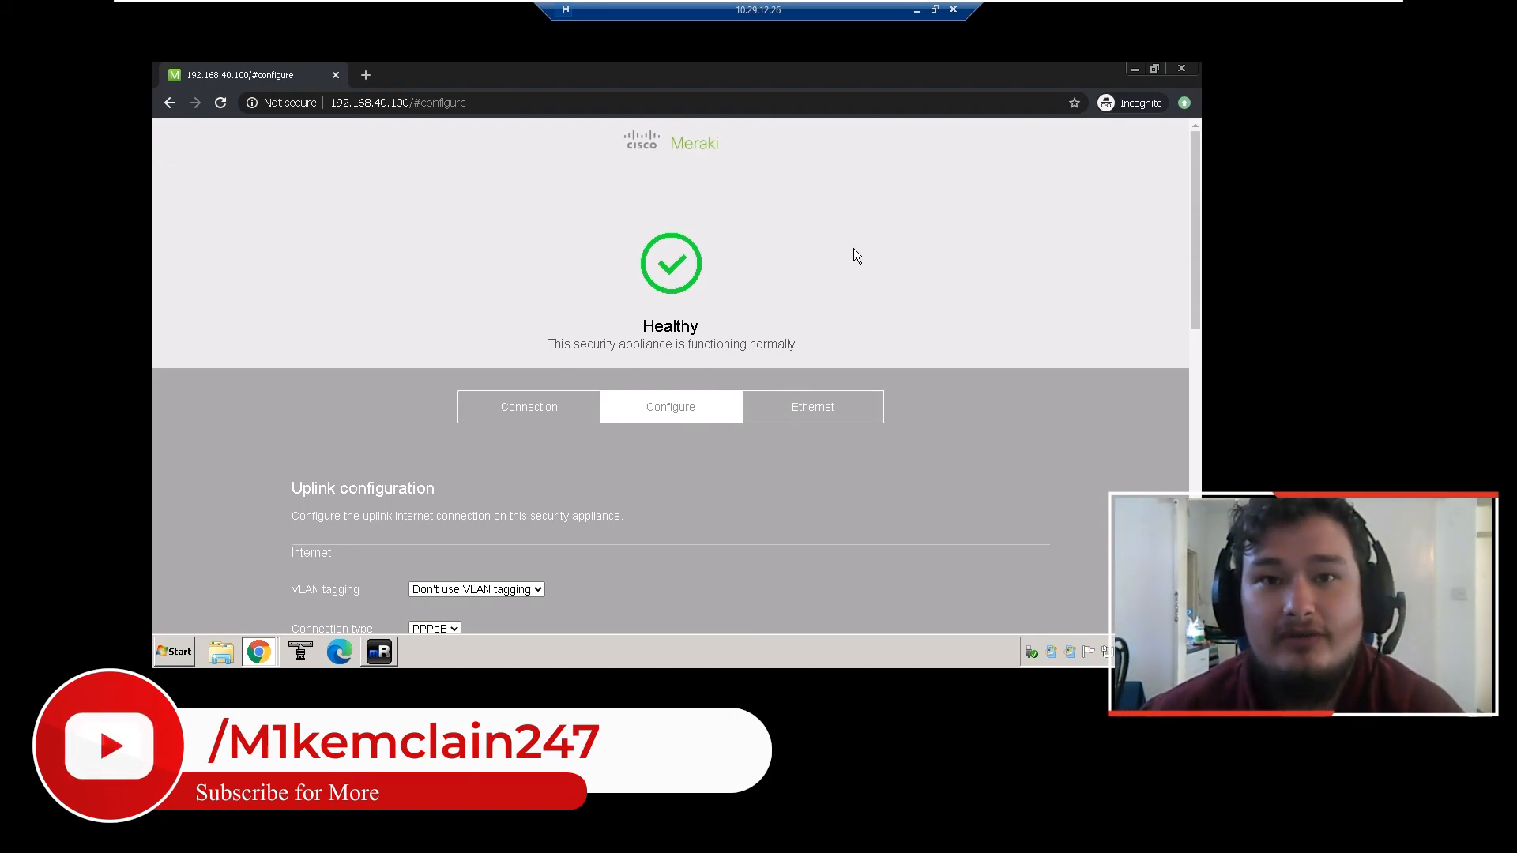